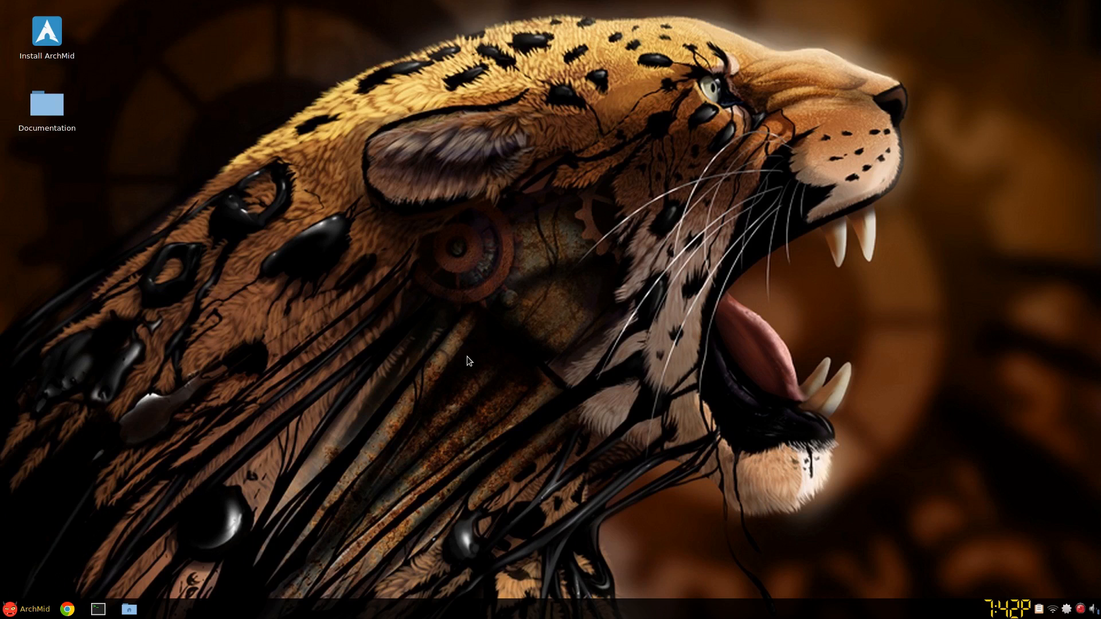
mouse_move(494, 415)
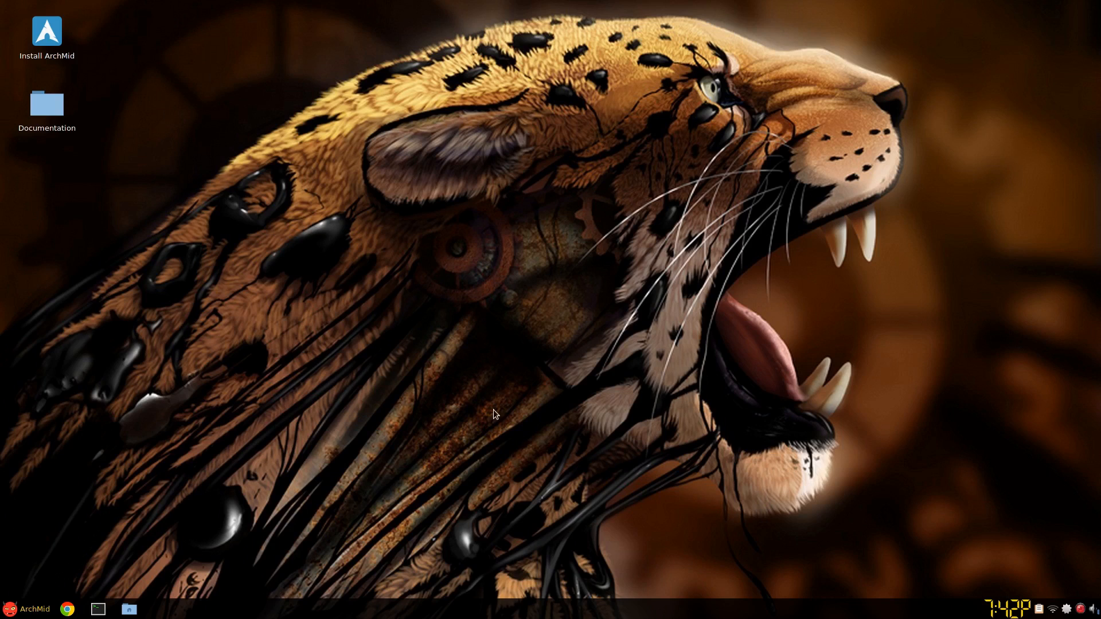
mouse_move(606, 397)
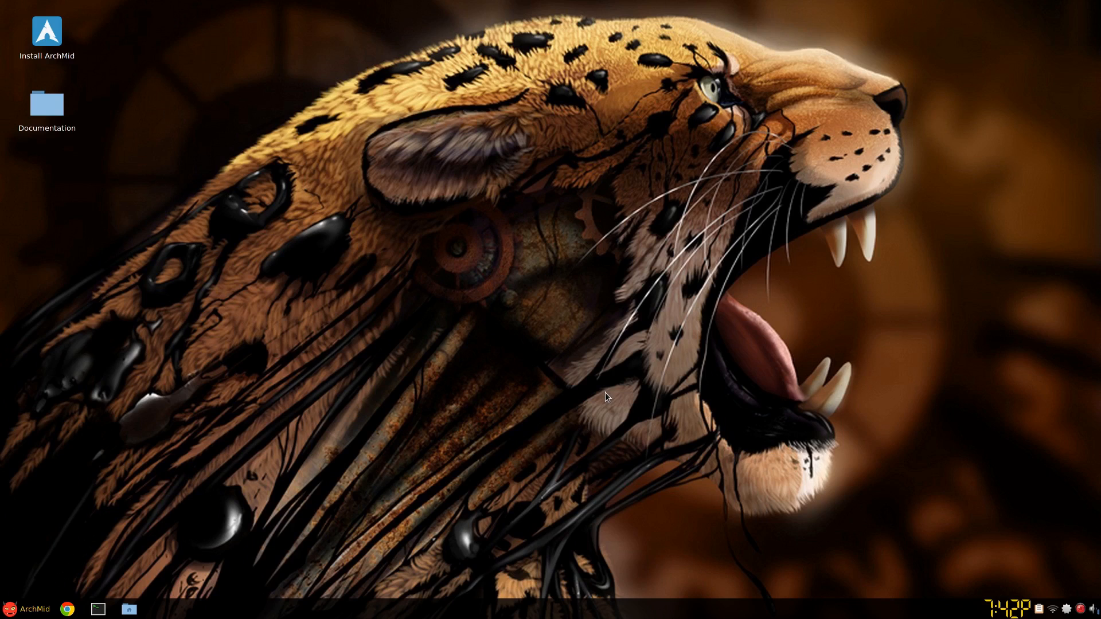
Browse the installed applications menu through the development and internet categories
click(8, 609)
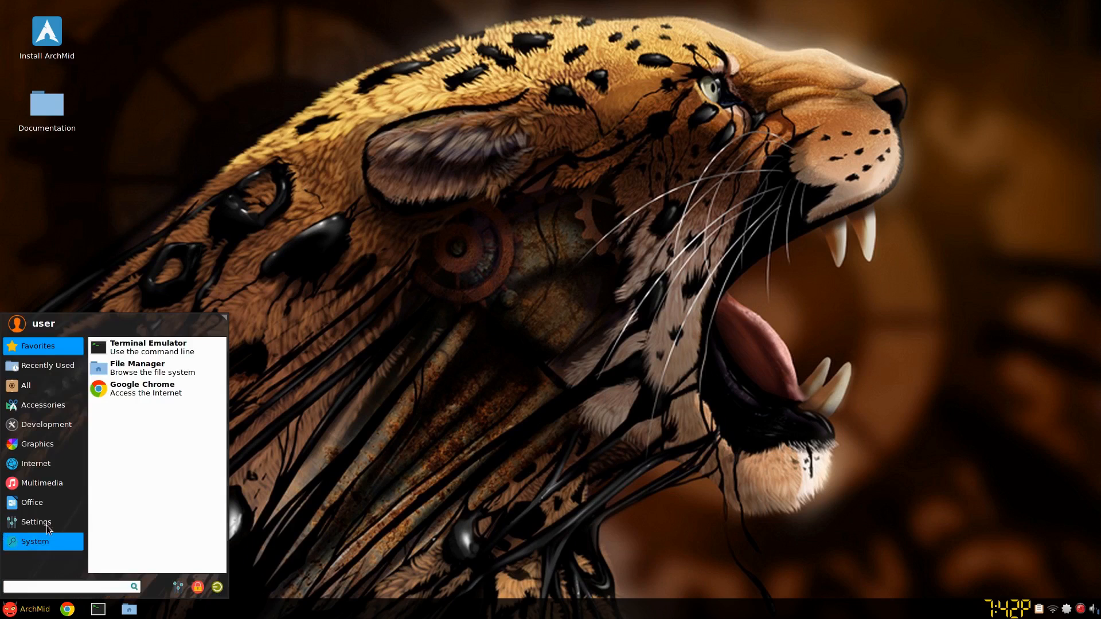
click(48, 366)
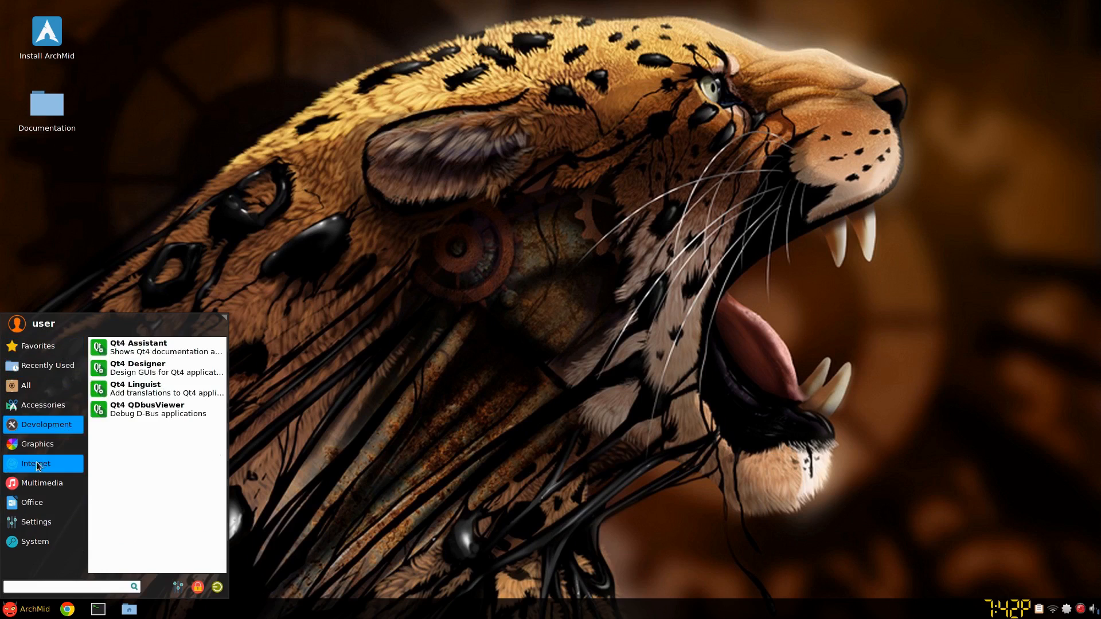
click(32, 503)
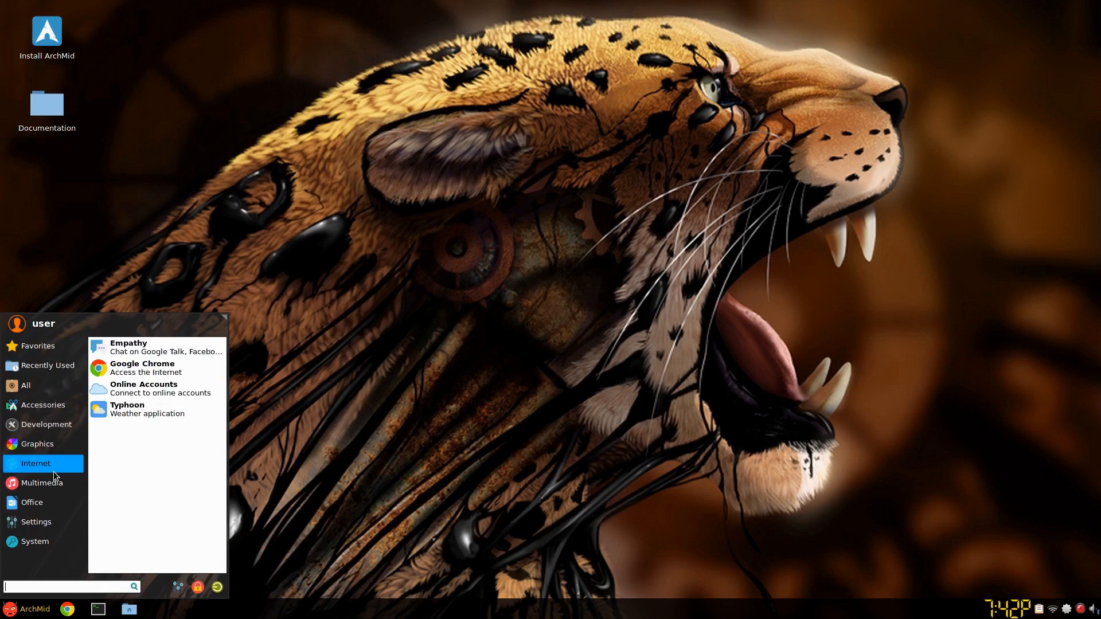
mouse_move(157, 346)
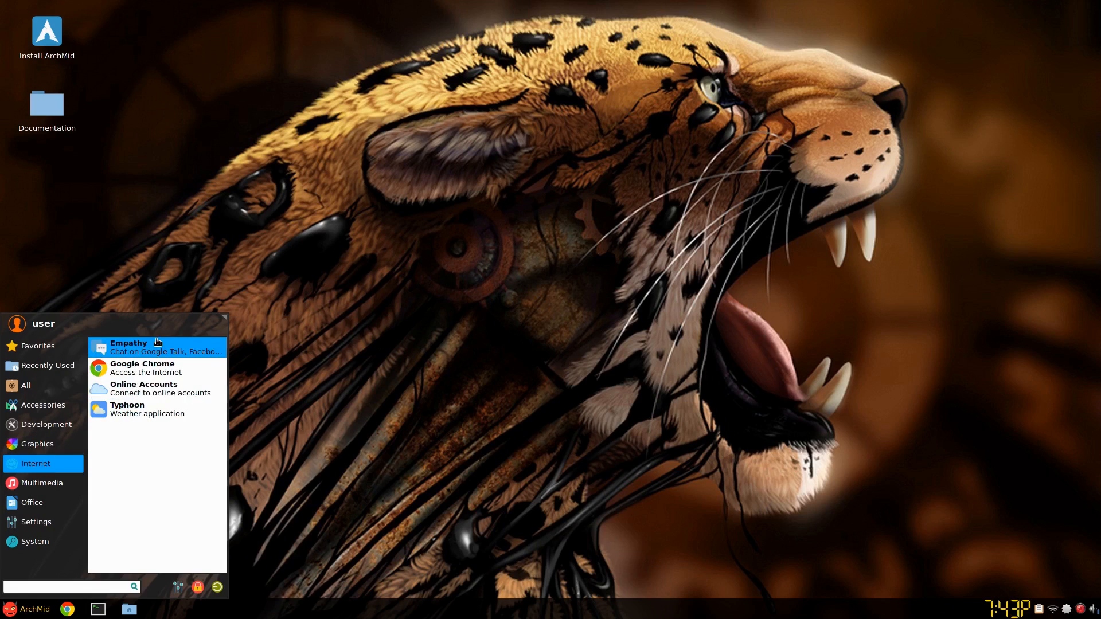
mouse_move(326, 344)
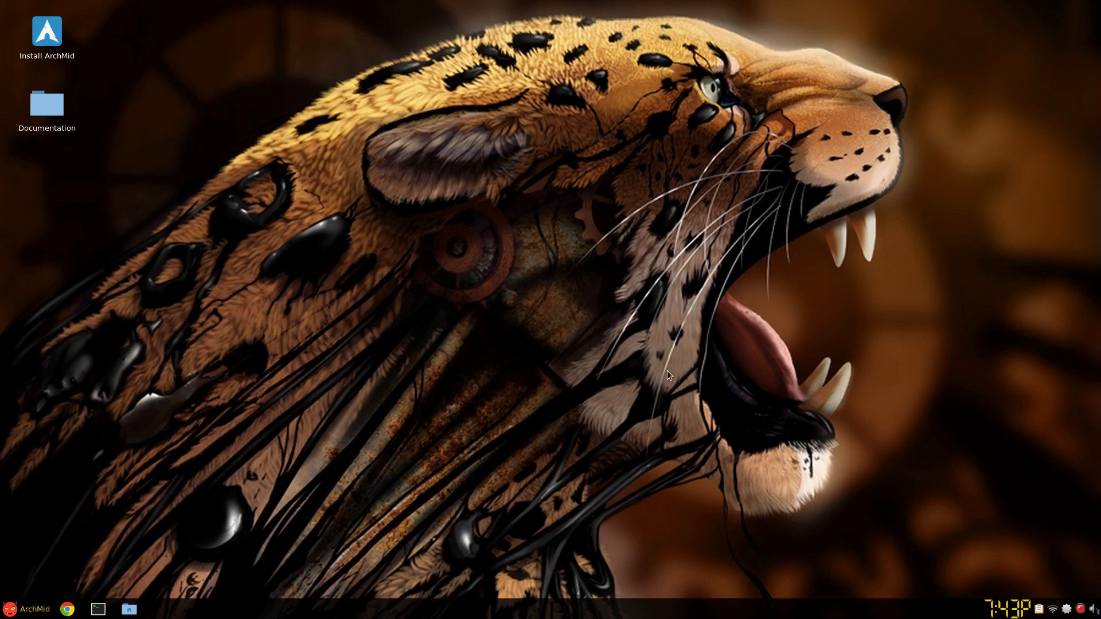
mouse_move(537, 225)
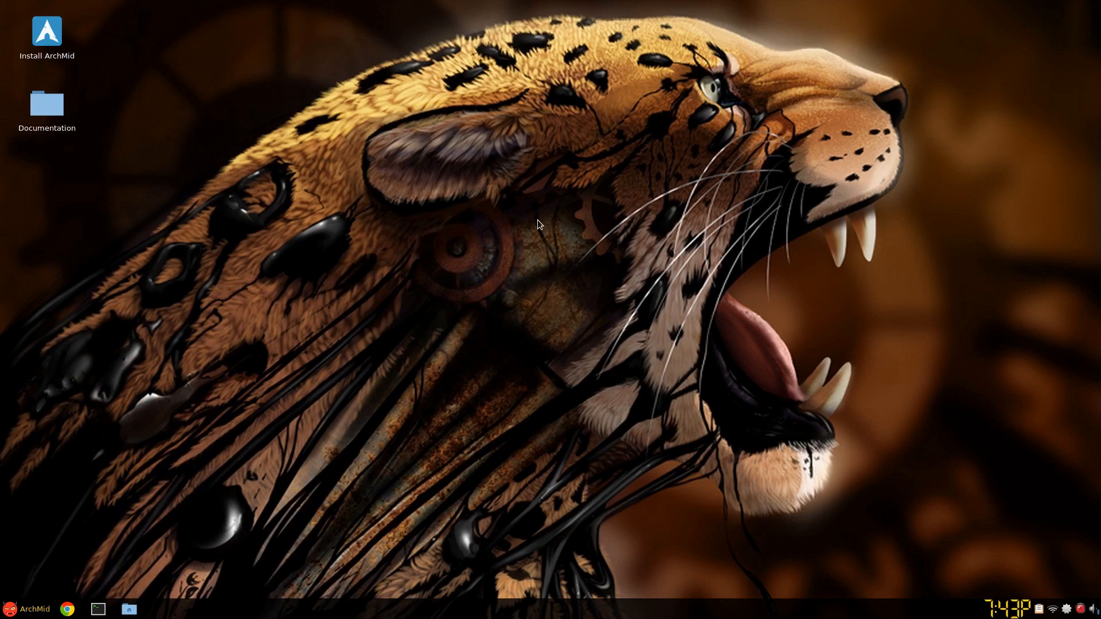
mouse_move(409, 216)
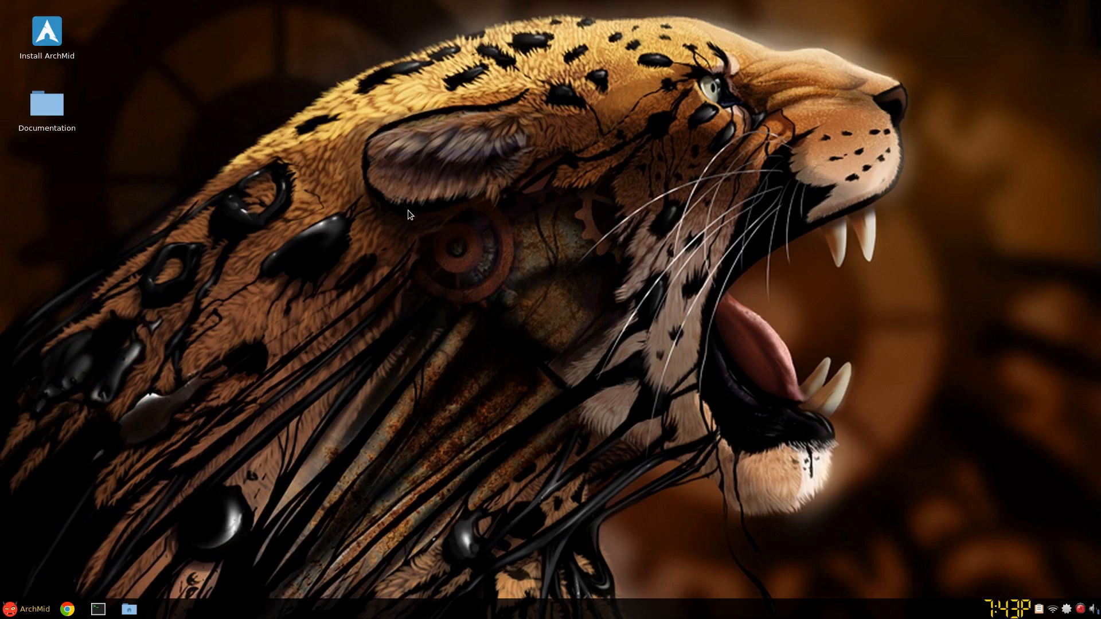
Open the PACMAN NOT WORKING note from the desktop Documentation folder
double_click(47, 103)
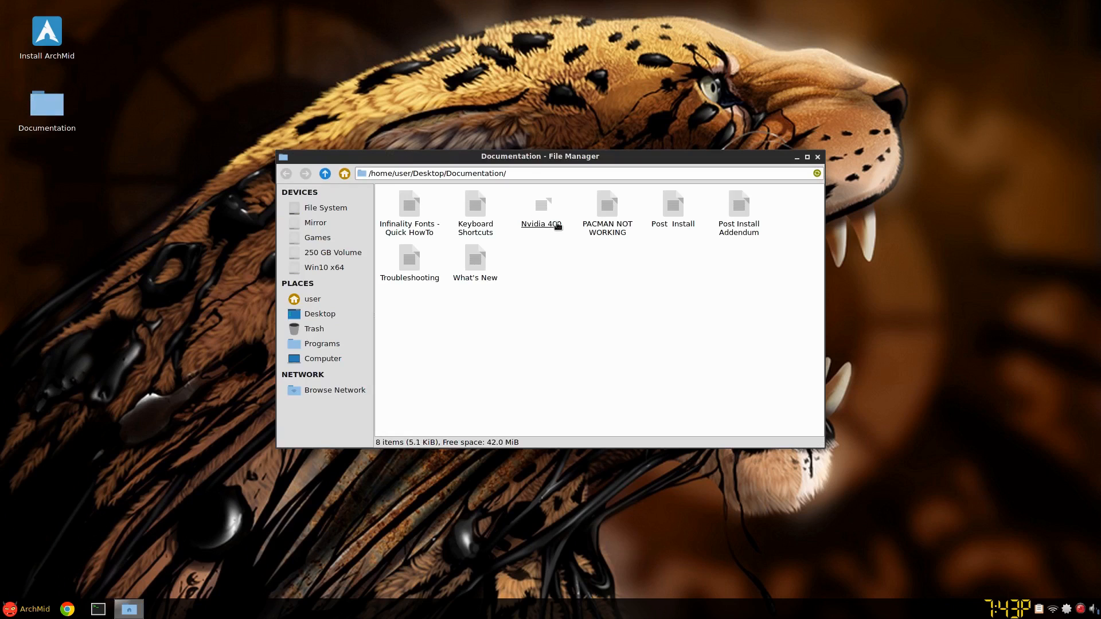
double_click(608, 204)
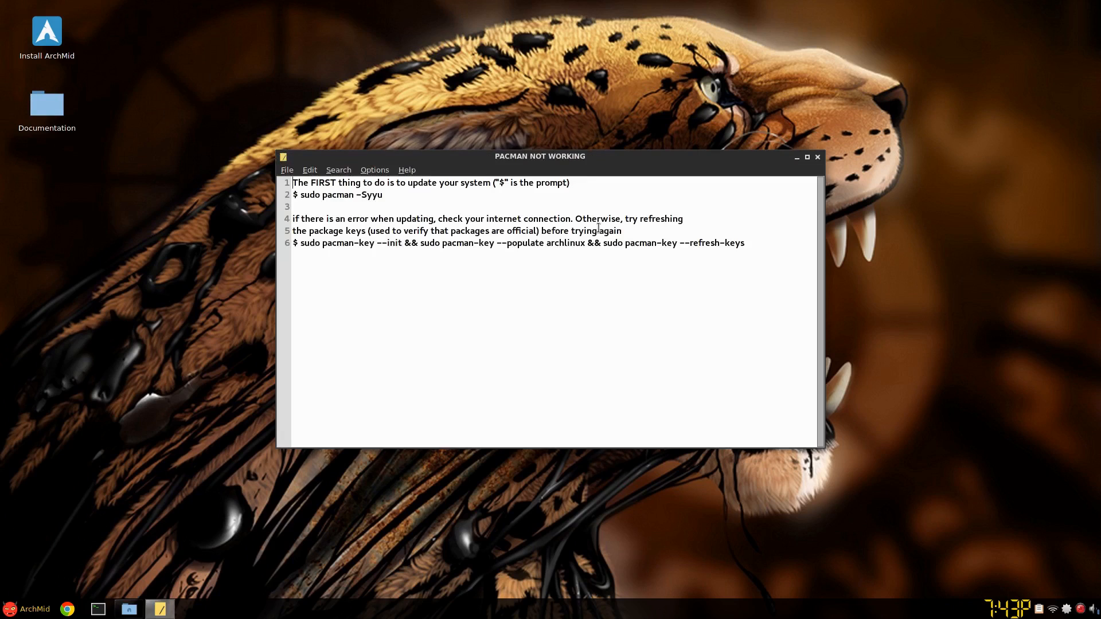
mouse_move(548, 163)
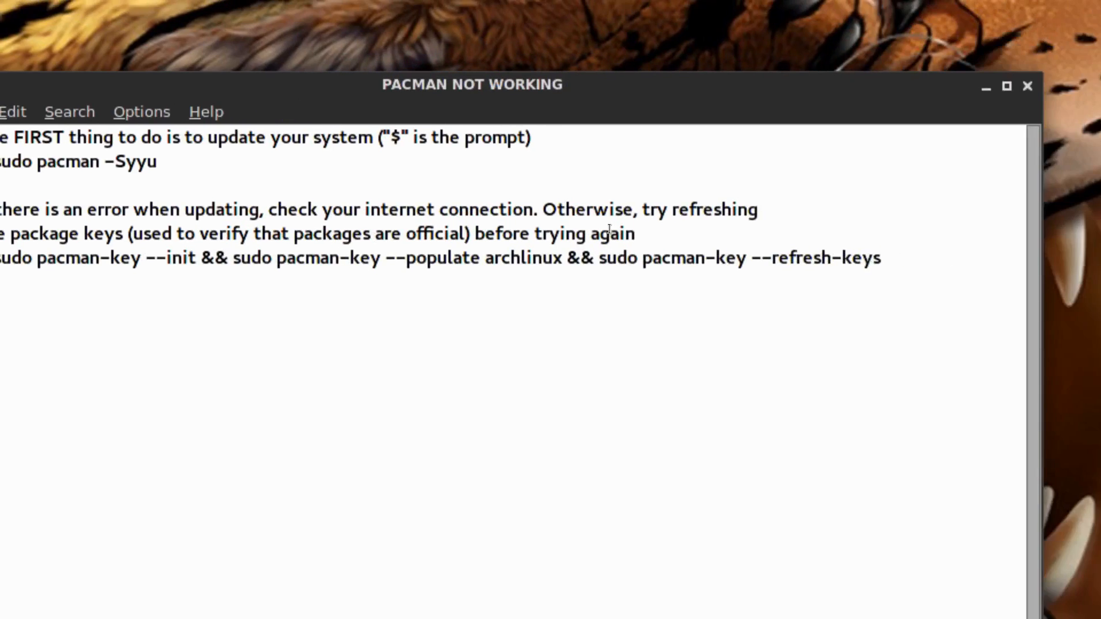
Launch the ArchMid installer in English and enter Prepare Installation
click(1028, 88)
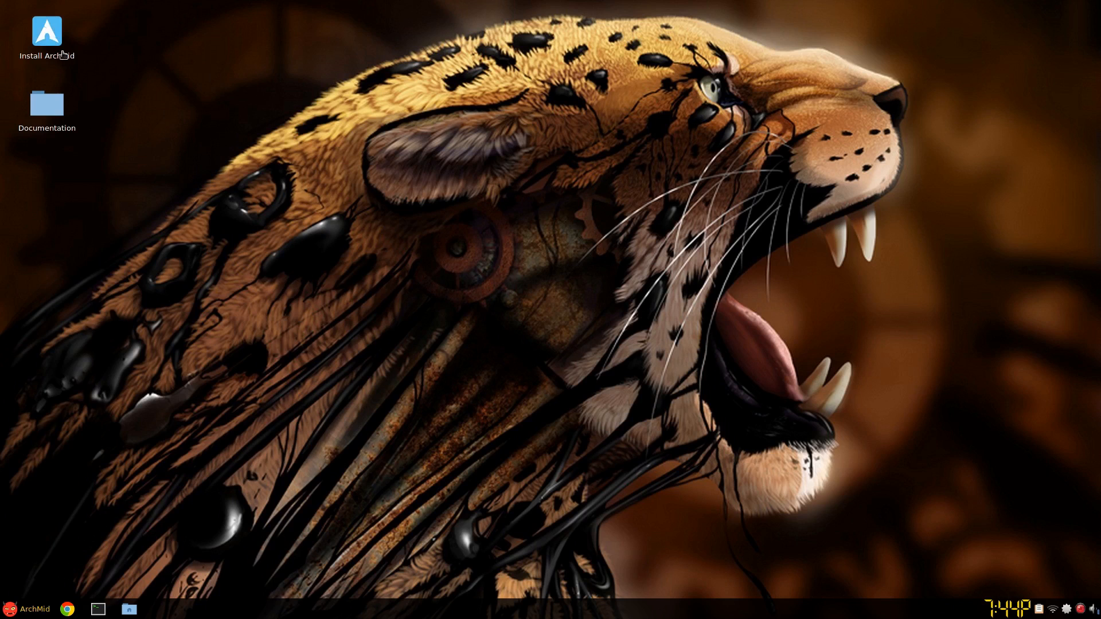
mouse_move(53, 44)
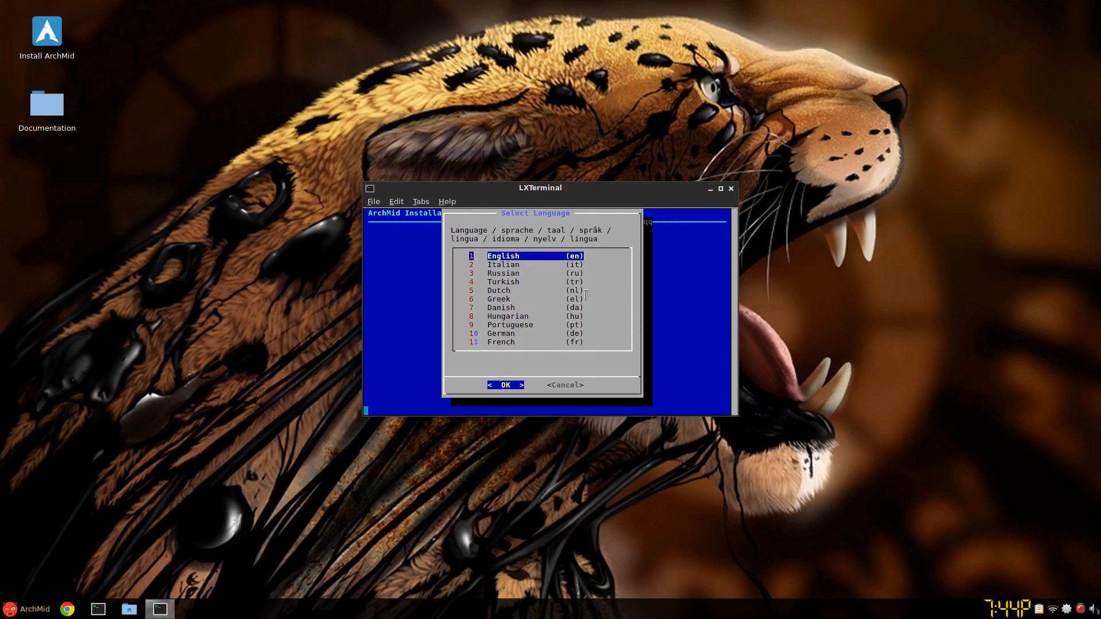
click(505, 385)
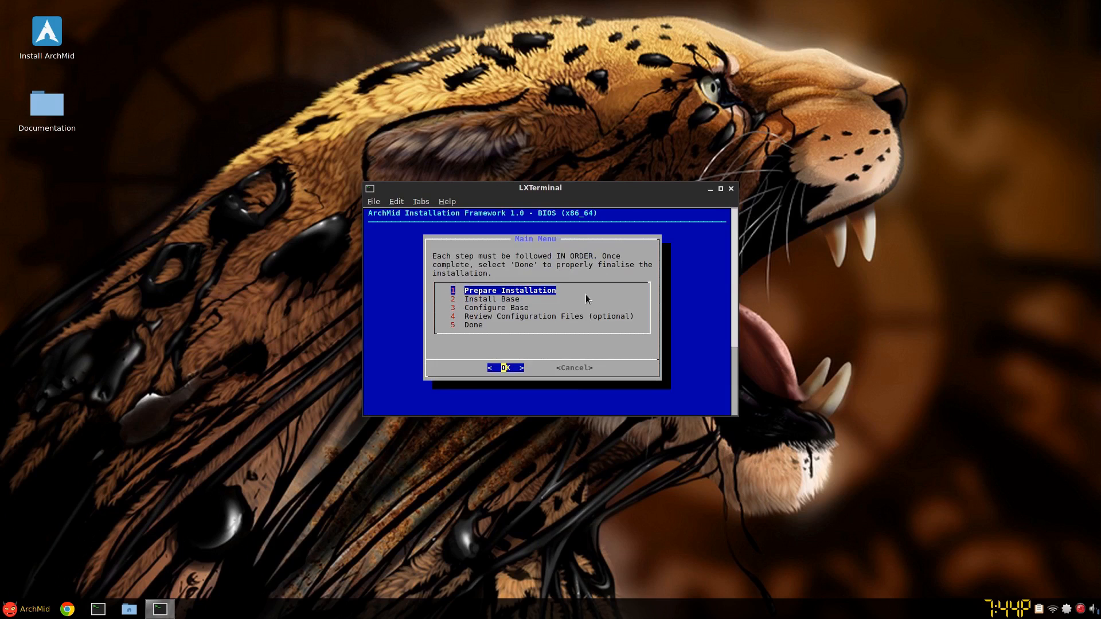
click(506, 367)
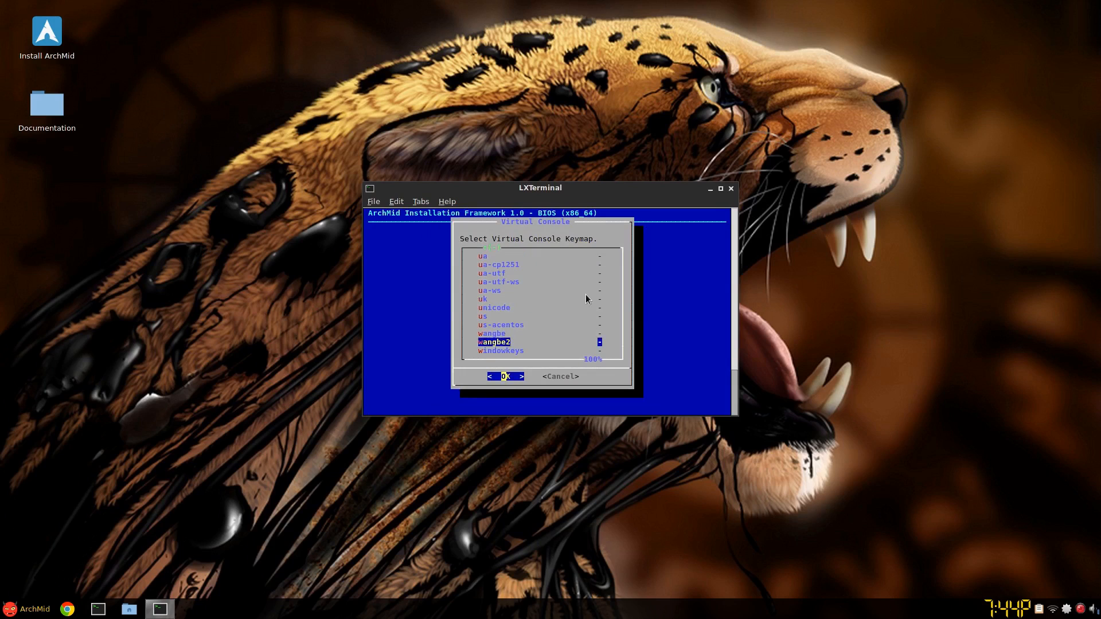
Accept the virtual console and desktop keymaps, then choose /dev/sdb for partitioning
click(506, 376)
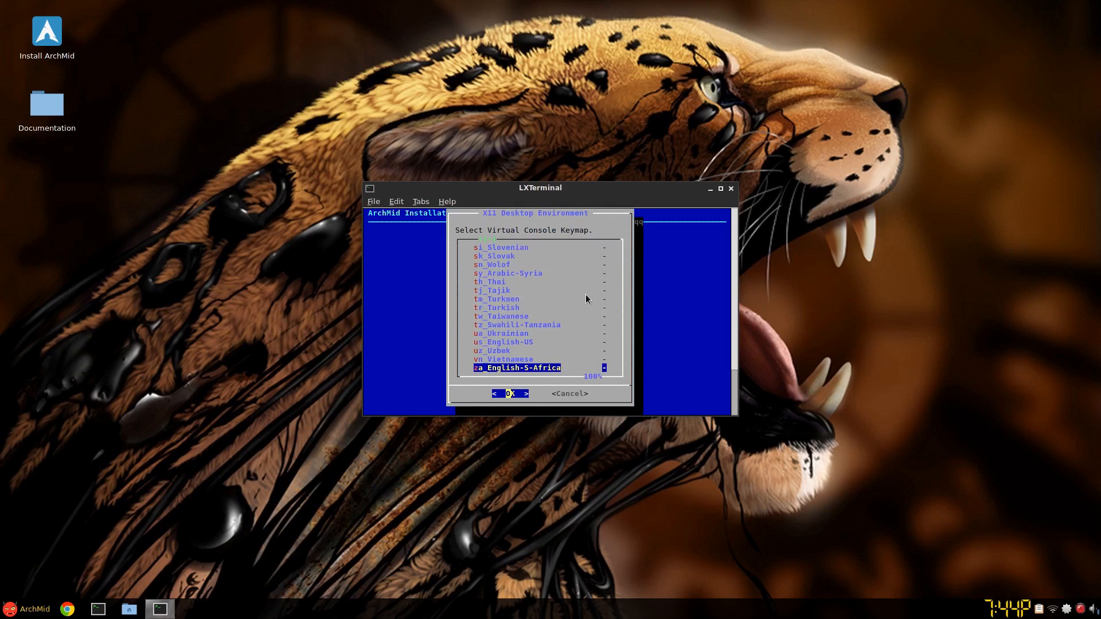
click(510, 393)
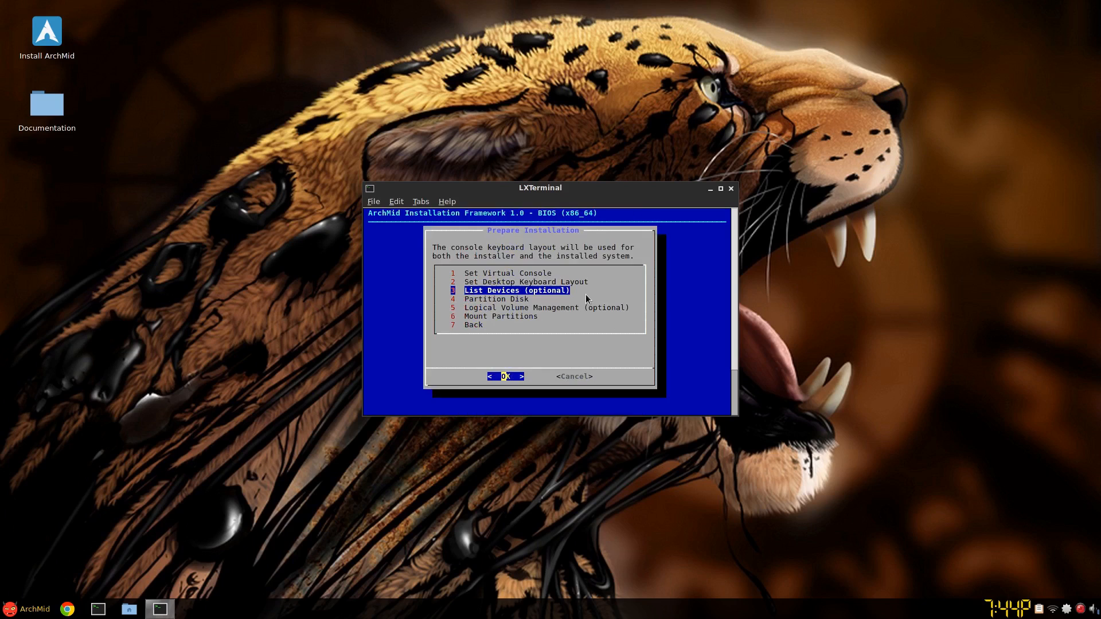
click(506, 376)
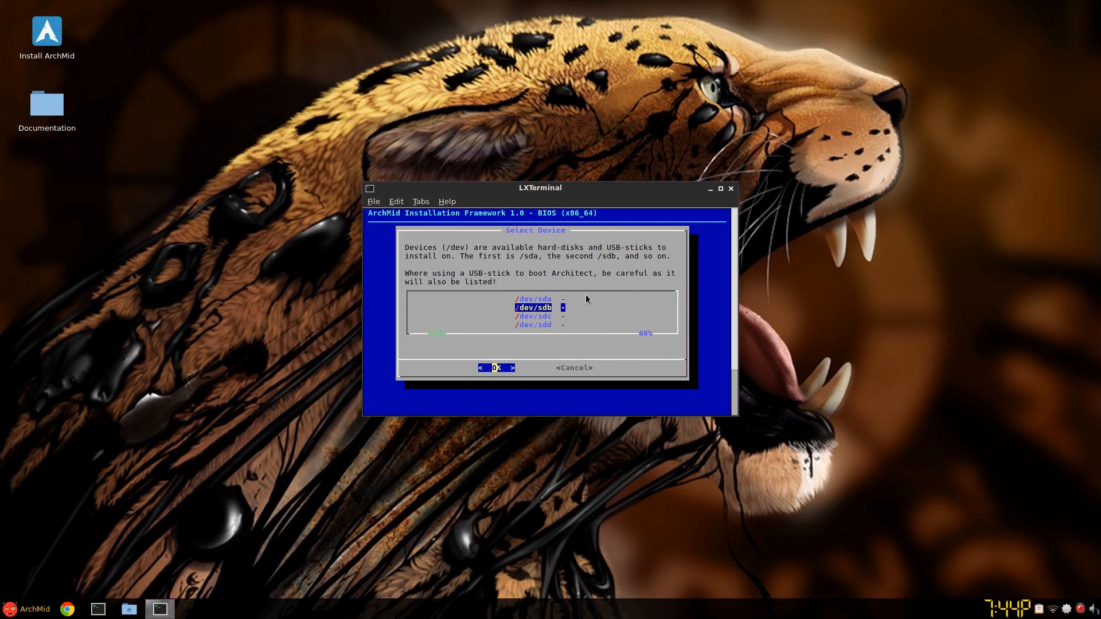
click(498, 367)
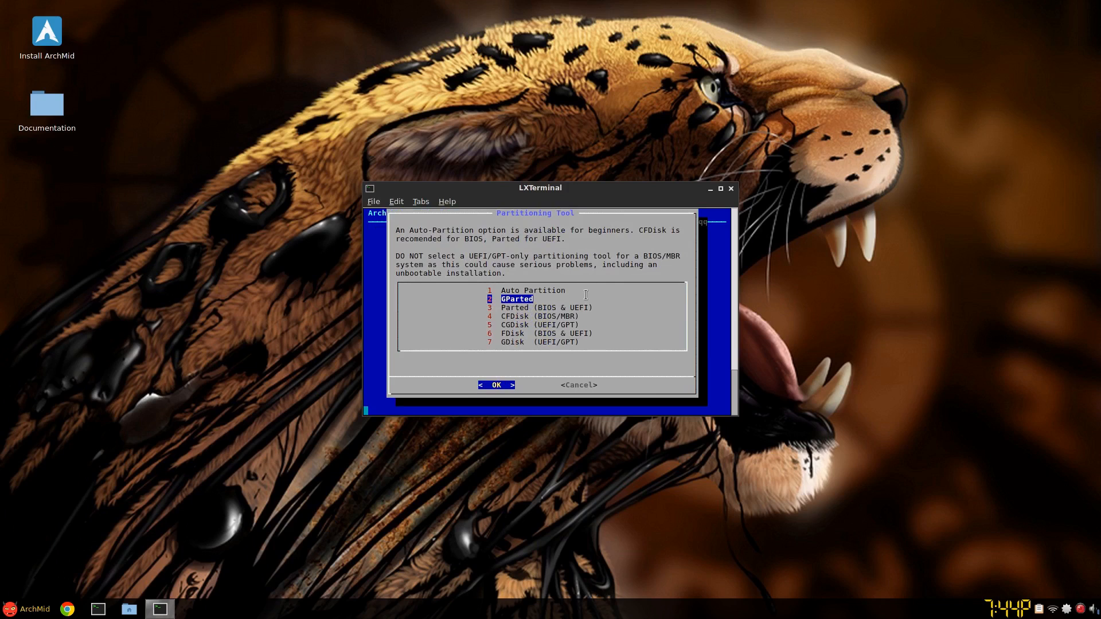
Launch GParted and start creating a new partition table on /dev/sdb
click(496, 386)
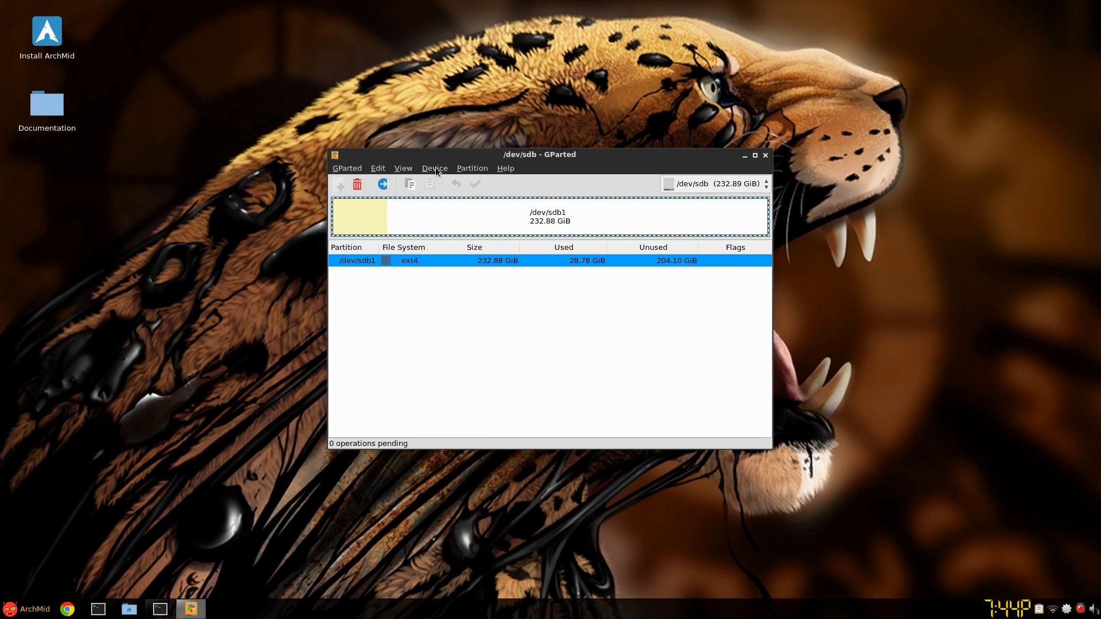
click(435, 167)
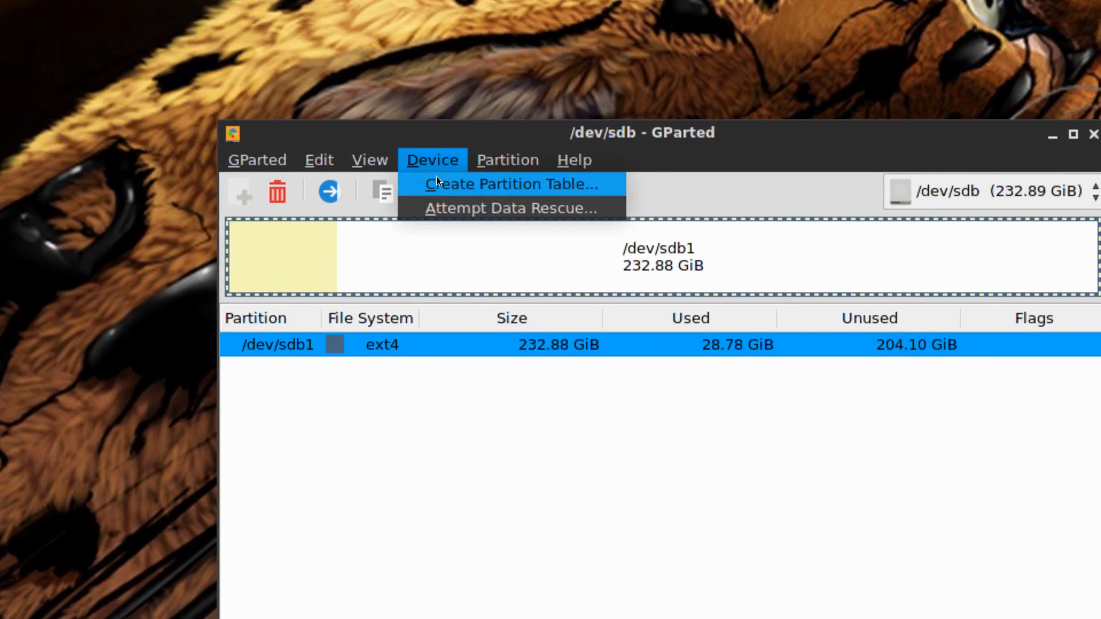
click(511, 184)
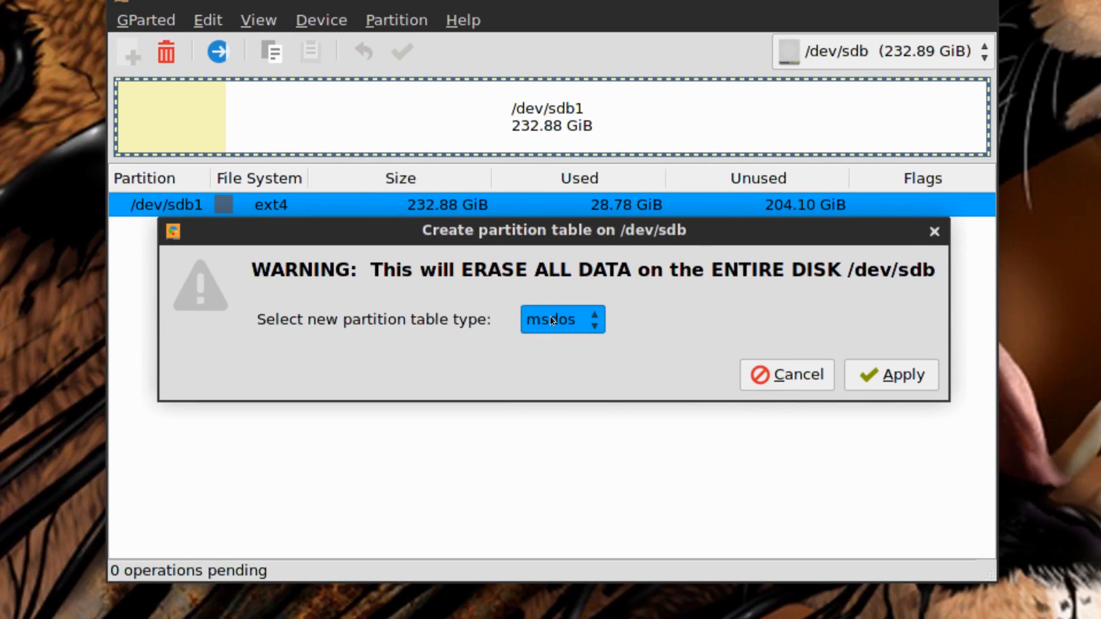
Keep msdos as the table type and apply it, erasing the whole disk
click(562, 319)
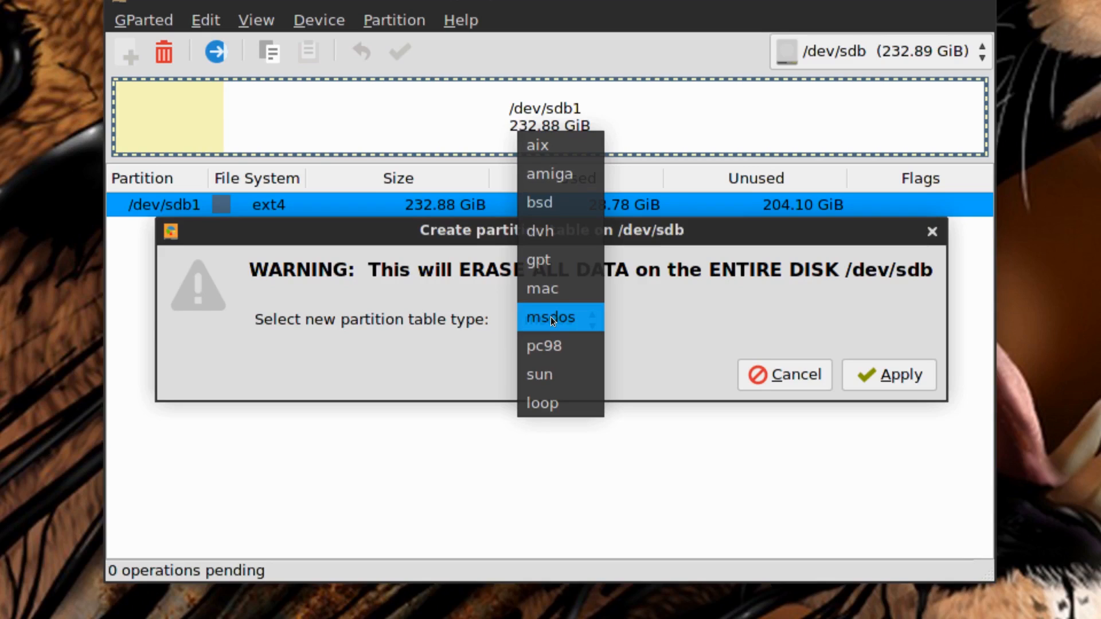
click(550, 317)
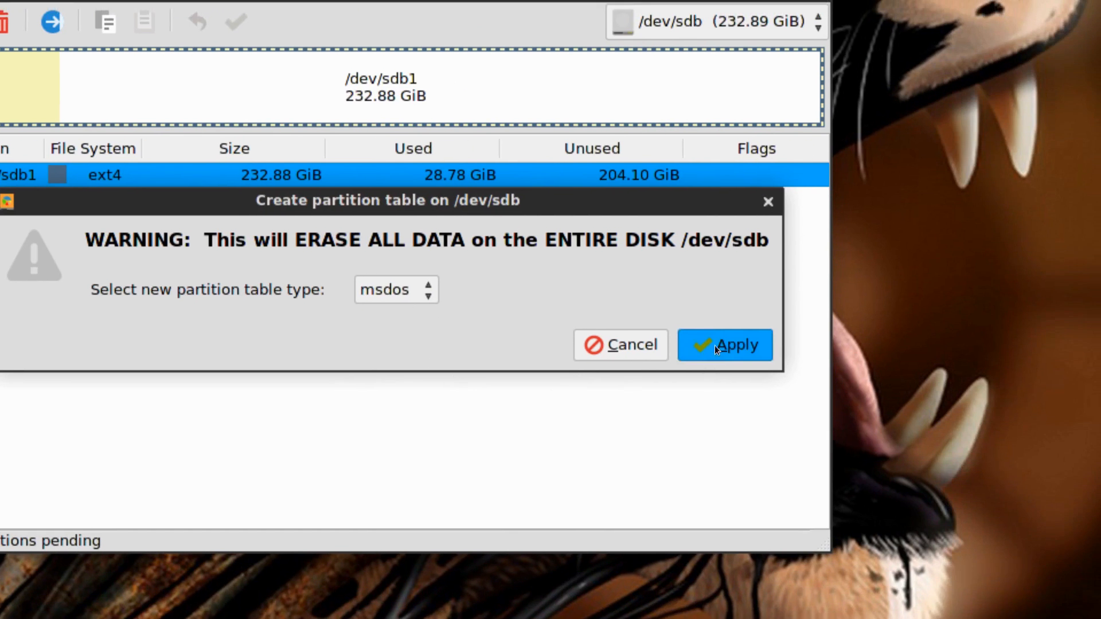
click(734, 346)
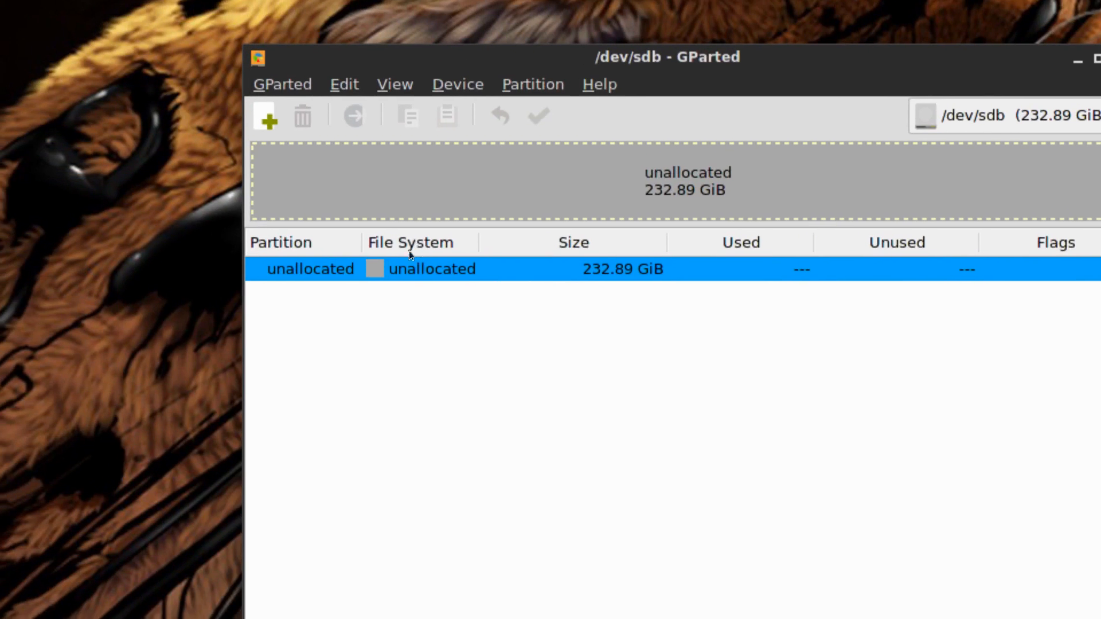
Queue a new primary ext4 partition labelled arch over the whole unallocated space
click(267, 117)
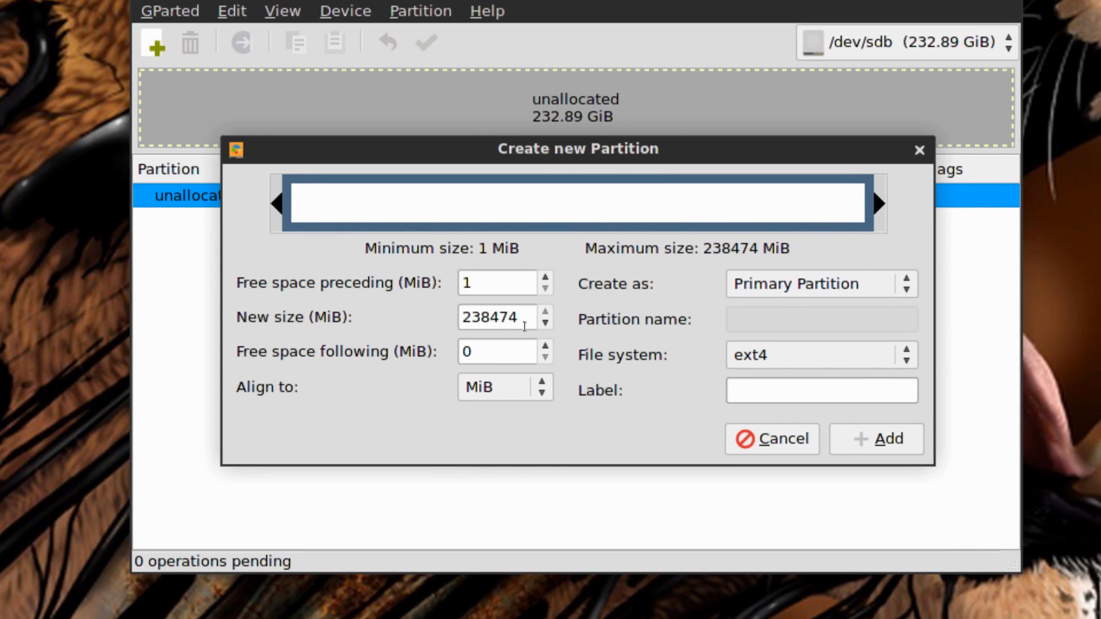
click(525, 316)
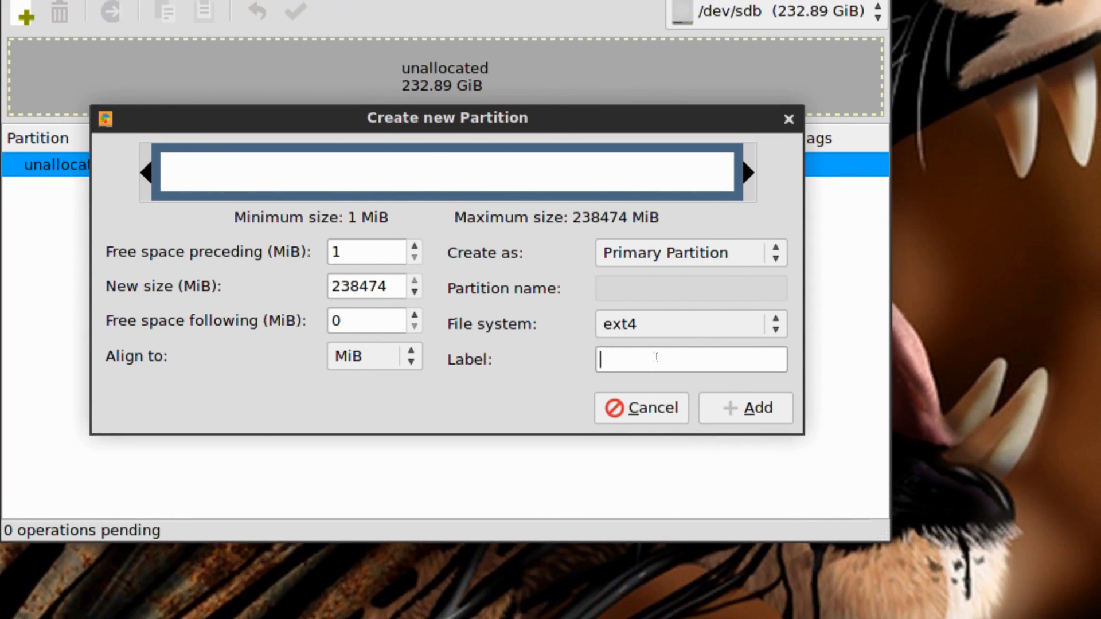
text(arch)
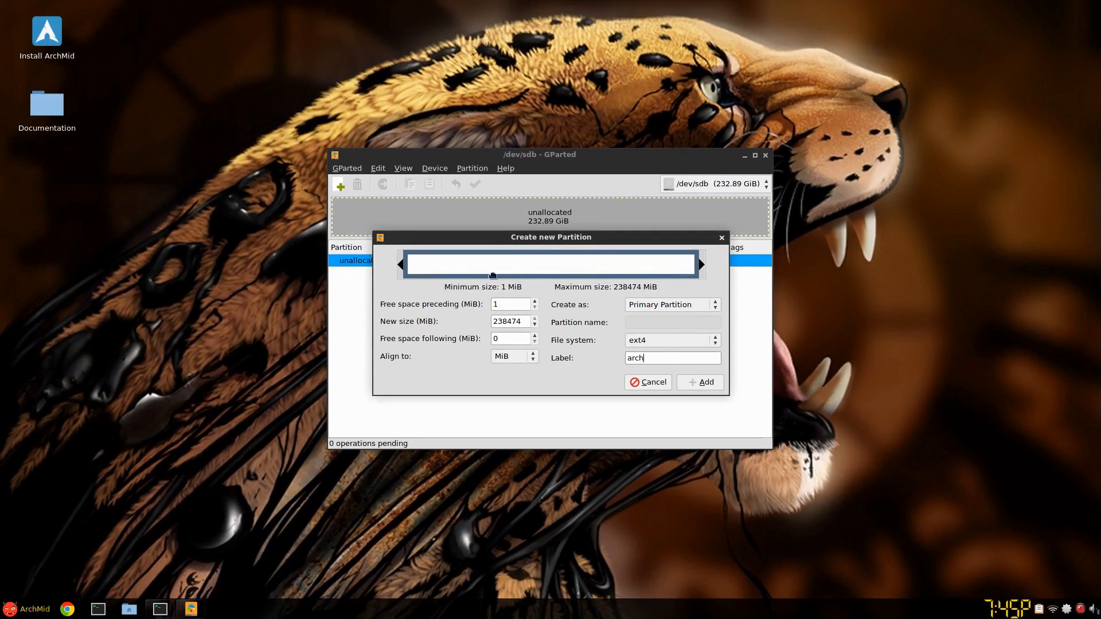
mouse_move(706, 382)
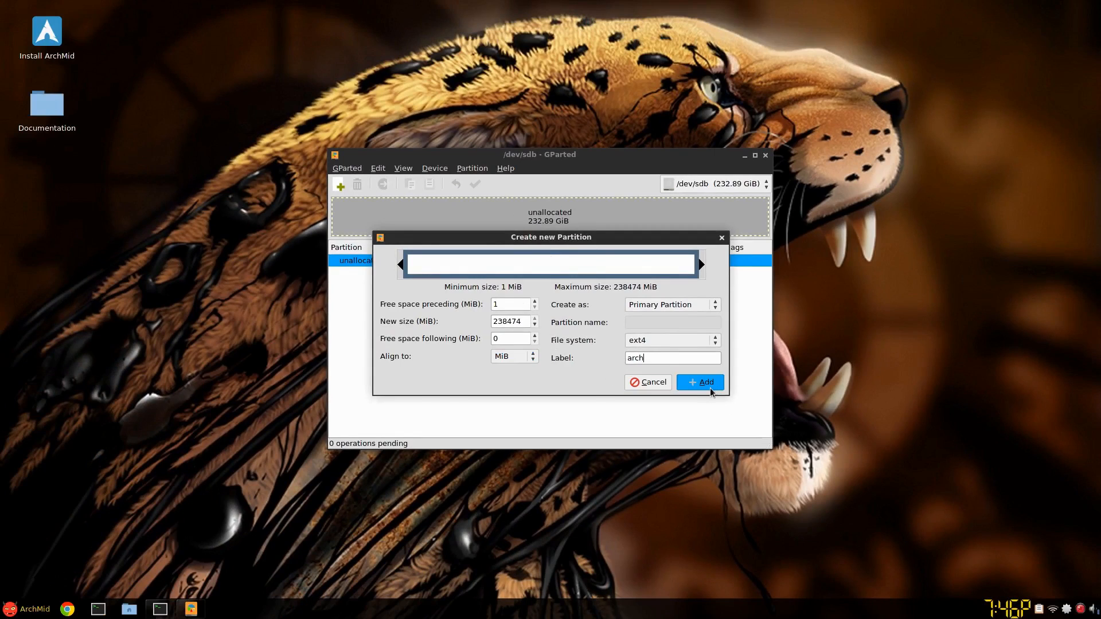
click(700, 382)
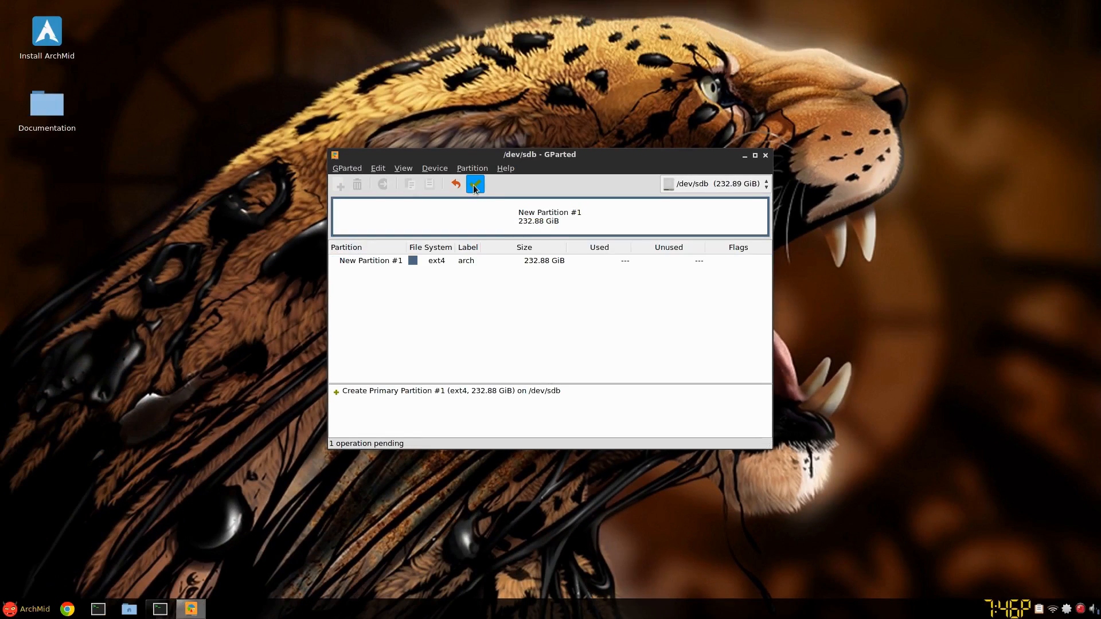
Apply the pending partition operation and dismiss the completion report
click(474, 183)
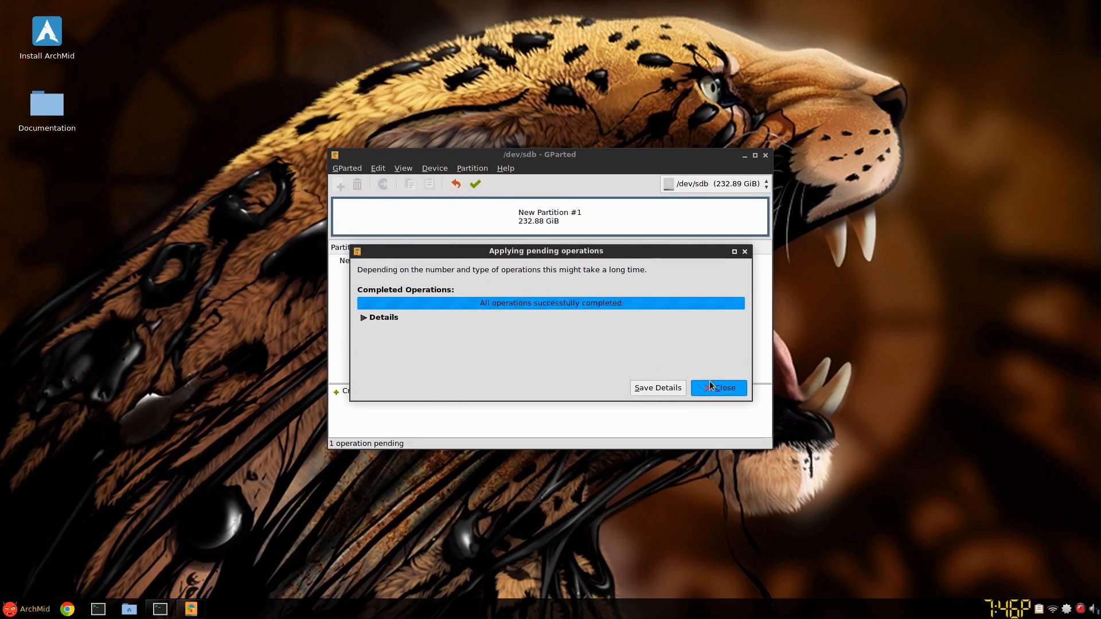
click(720, 387)
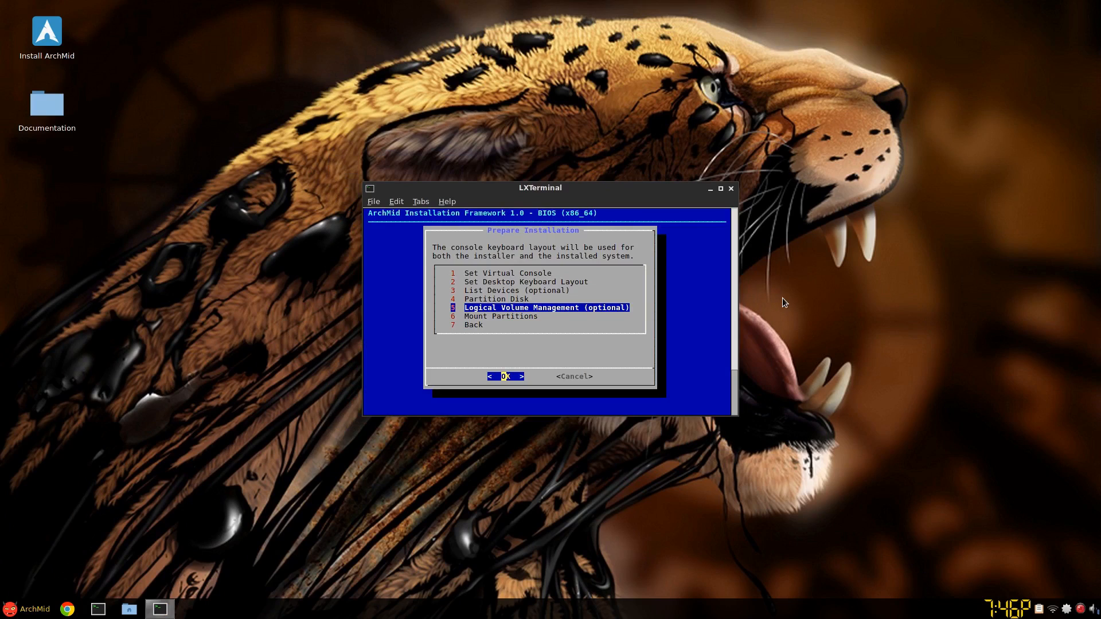
Mount sdb1 as ROOT formatted ext4 and select no swap partition
key(Down)
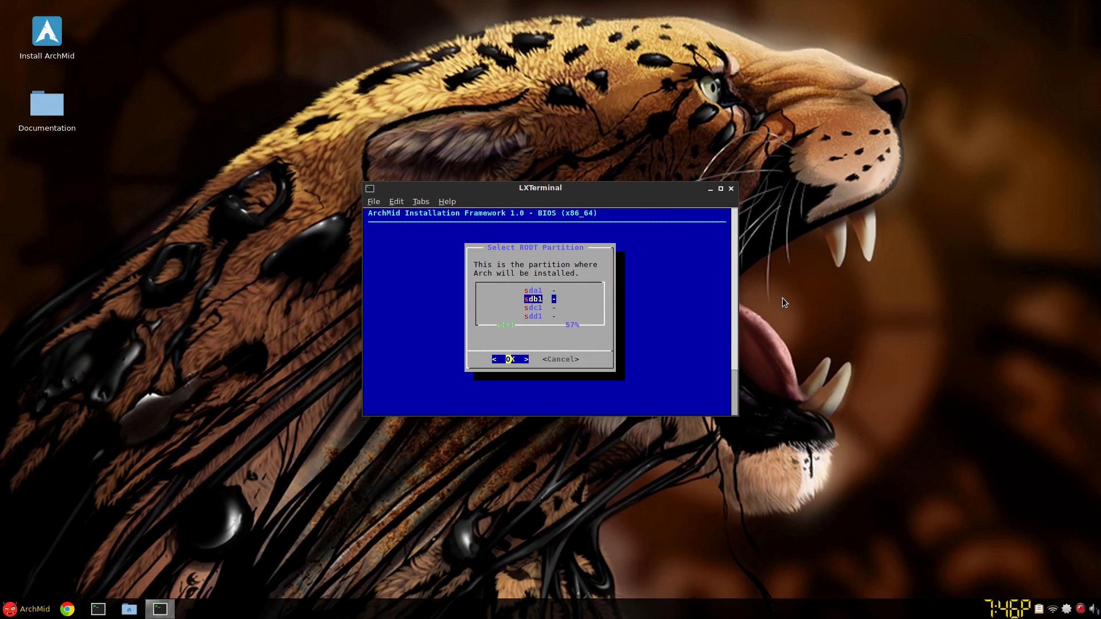
click(510, 359)
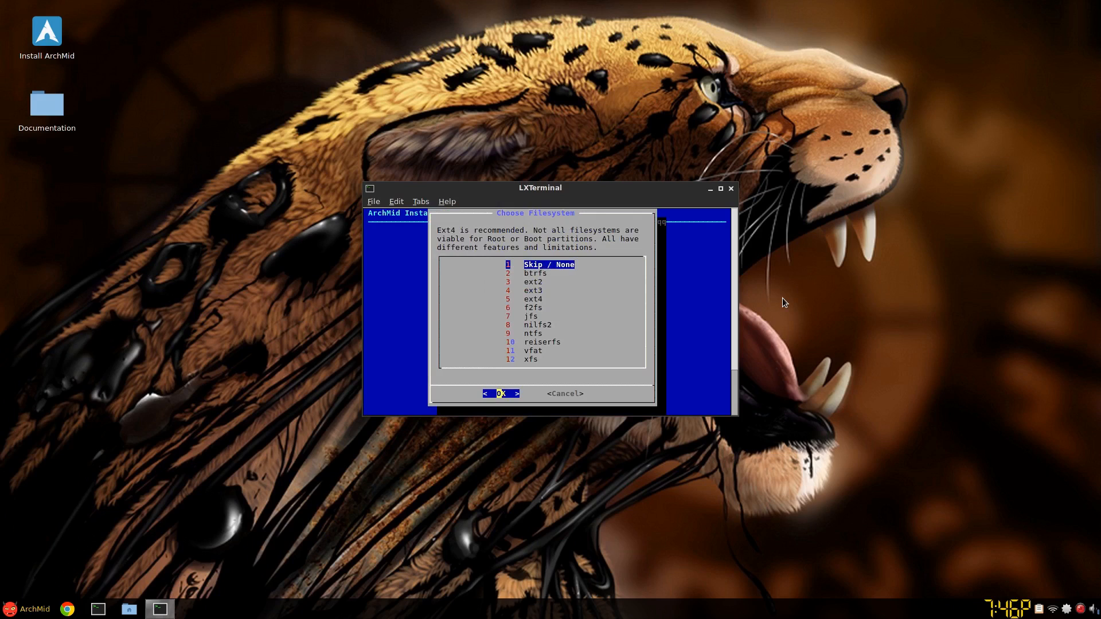
key(Down)
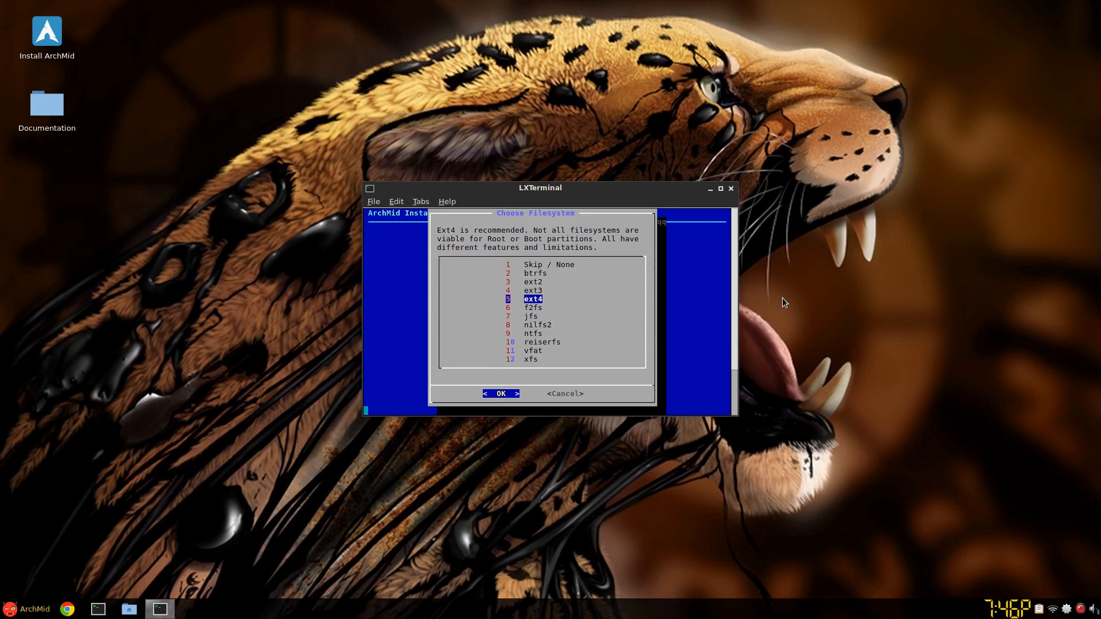
click(501, 394)
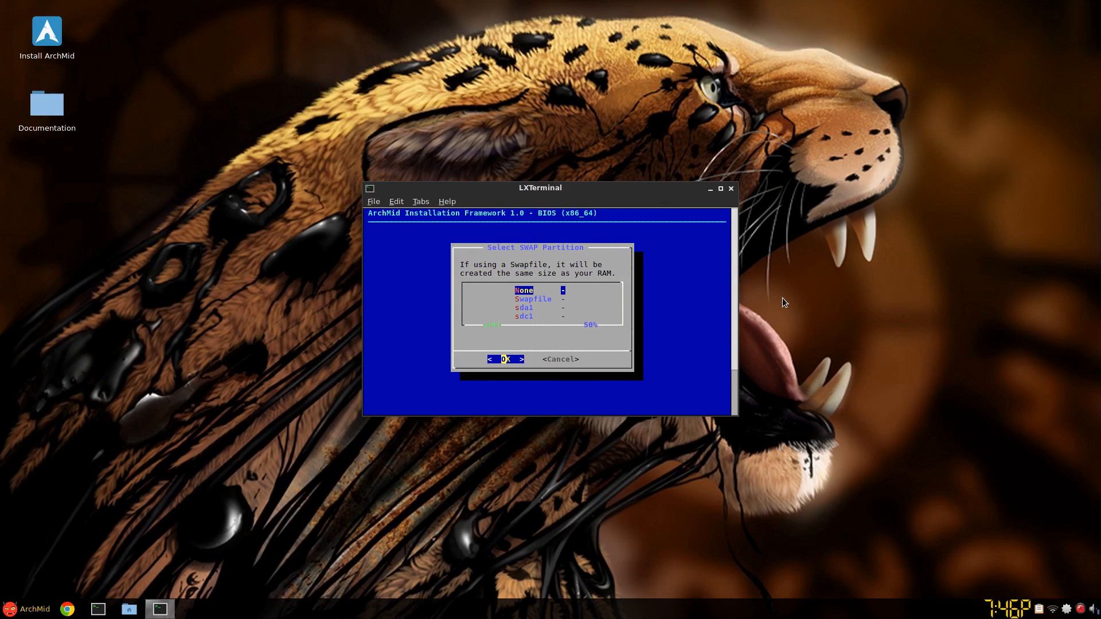
click(506, 359)
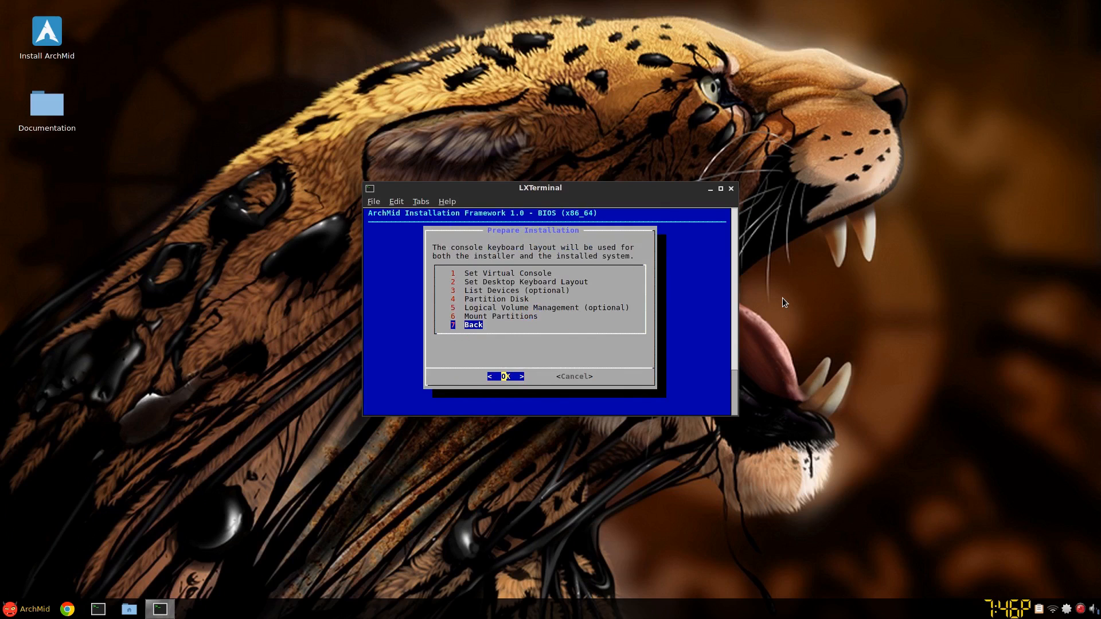
From the main menu run Install Base, Mkinitcpio, and install the Grub2 bootloader
click(505, 376)
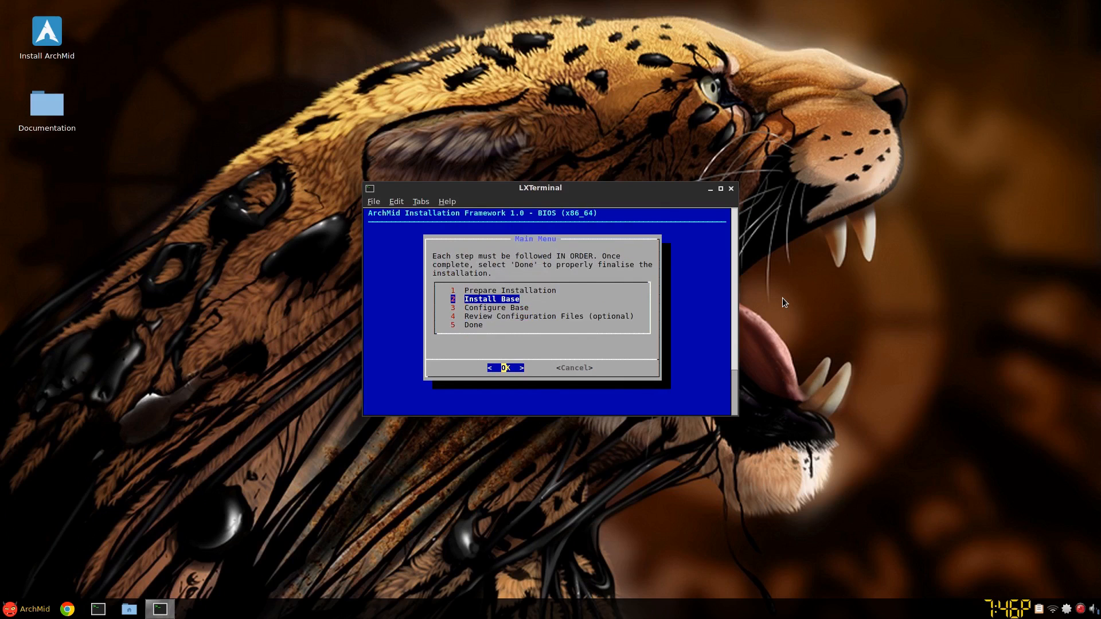
click(506, 367)
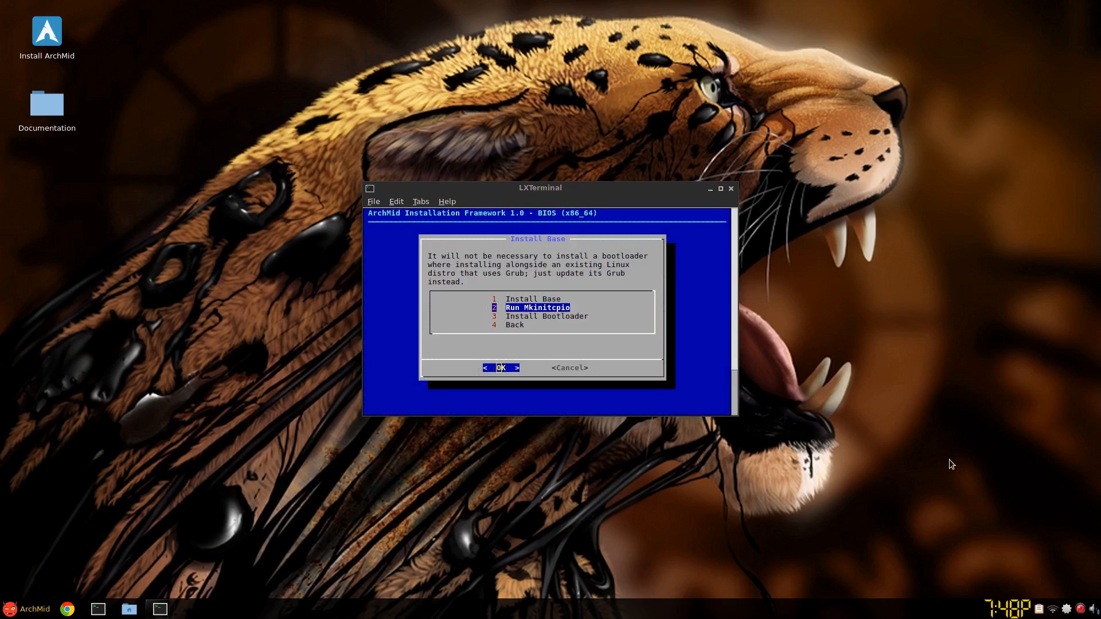
mouse_move(591, 266)
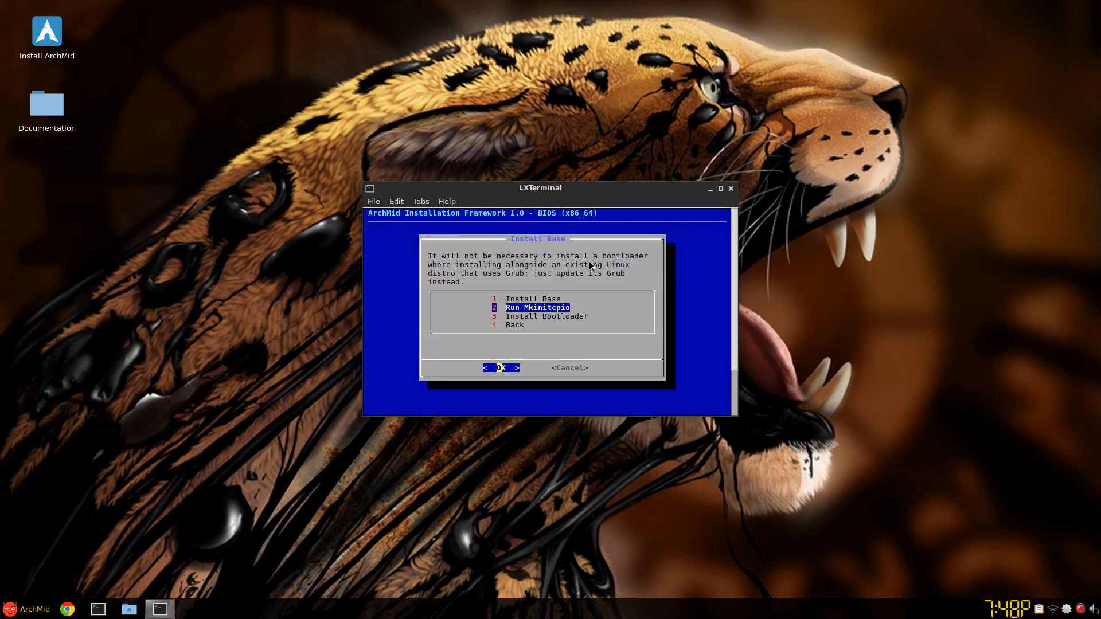
click(501, 367)
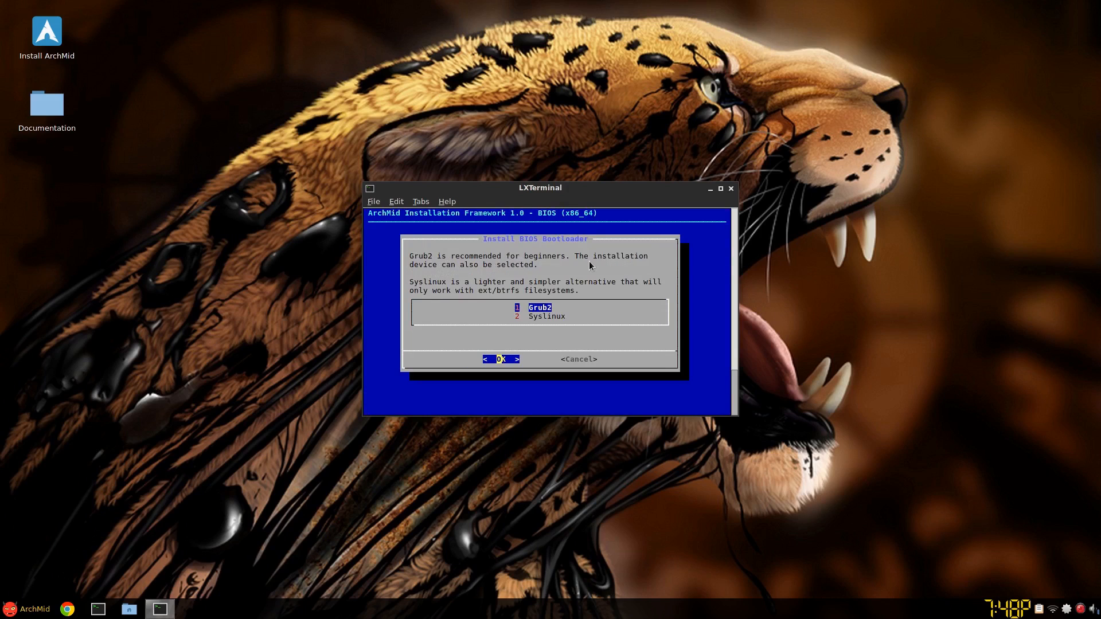
click(501, 359)
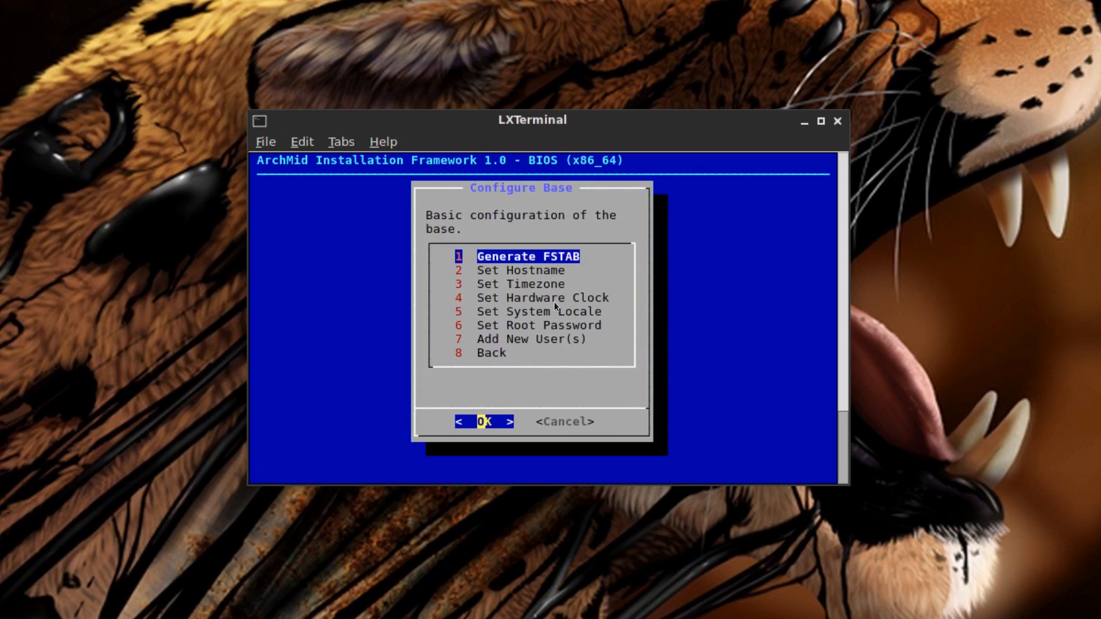
Generate FSTAB with device names, set the hostname, and pick the America time zone
click(484, 422)
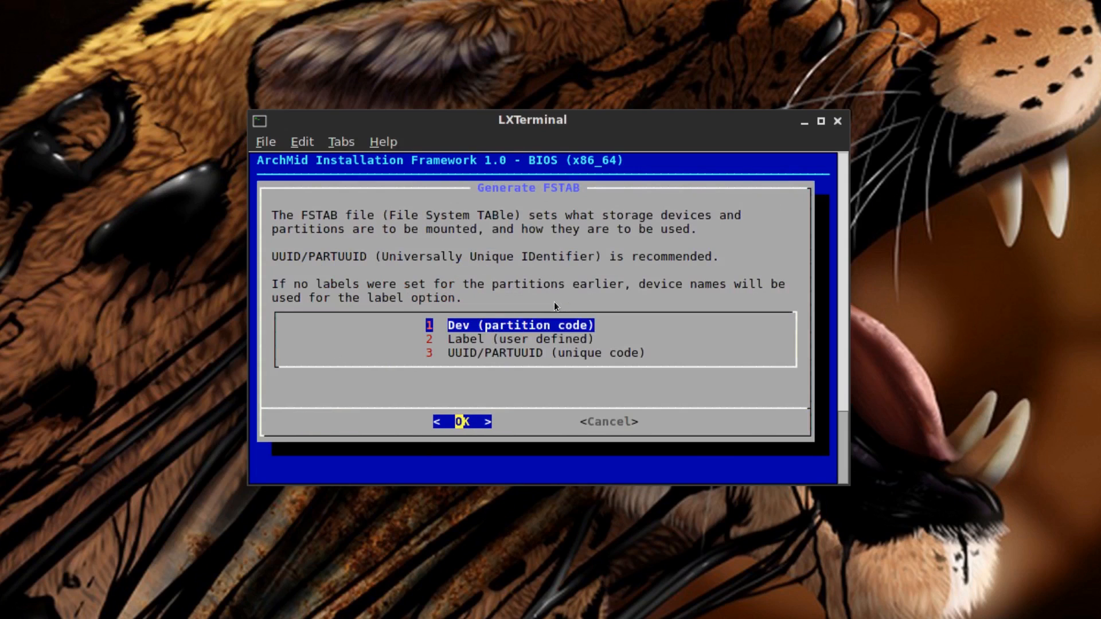
key(Down)
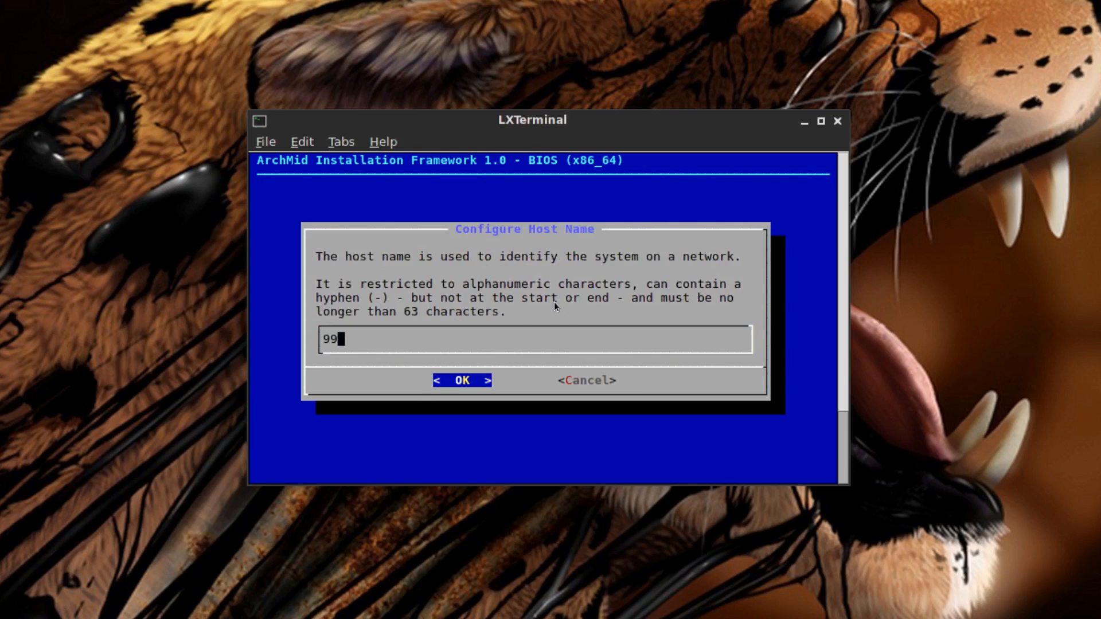
click(461, 379)
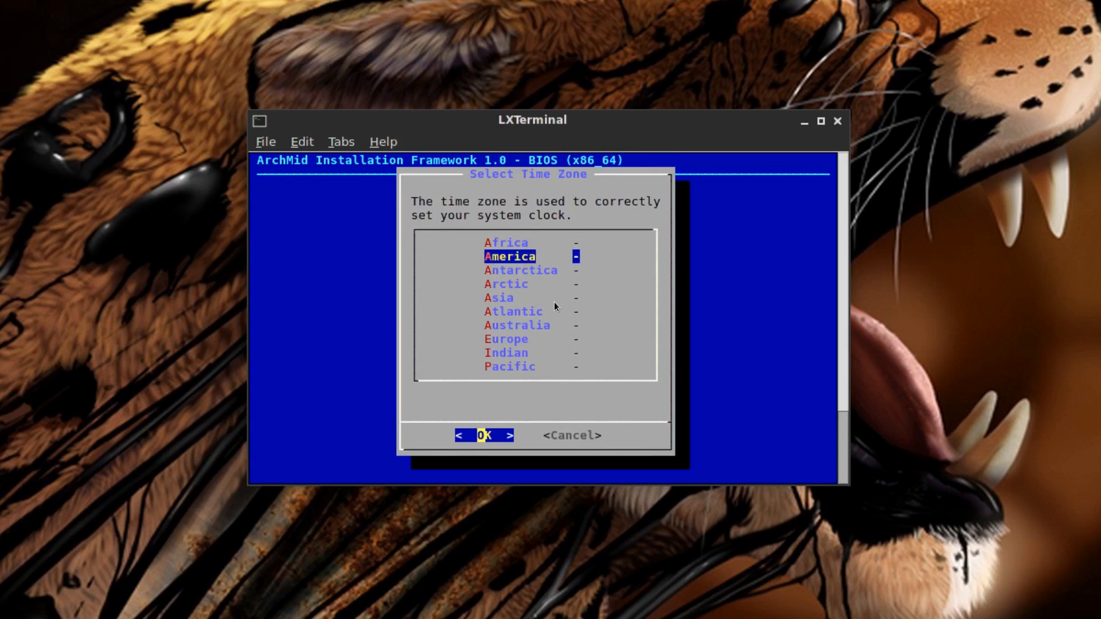
click(484, 436)
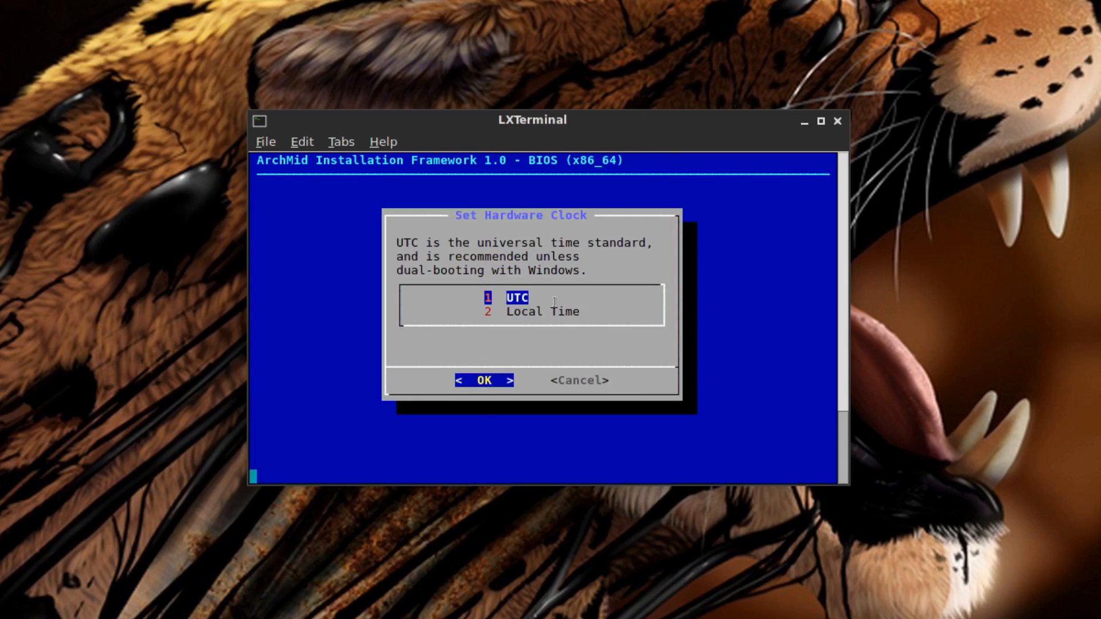
Set the hardware clock to UTC, choose a system locale, and set the root password
click(483, 380)
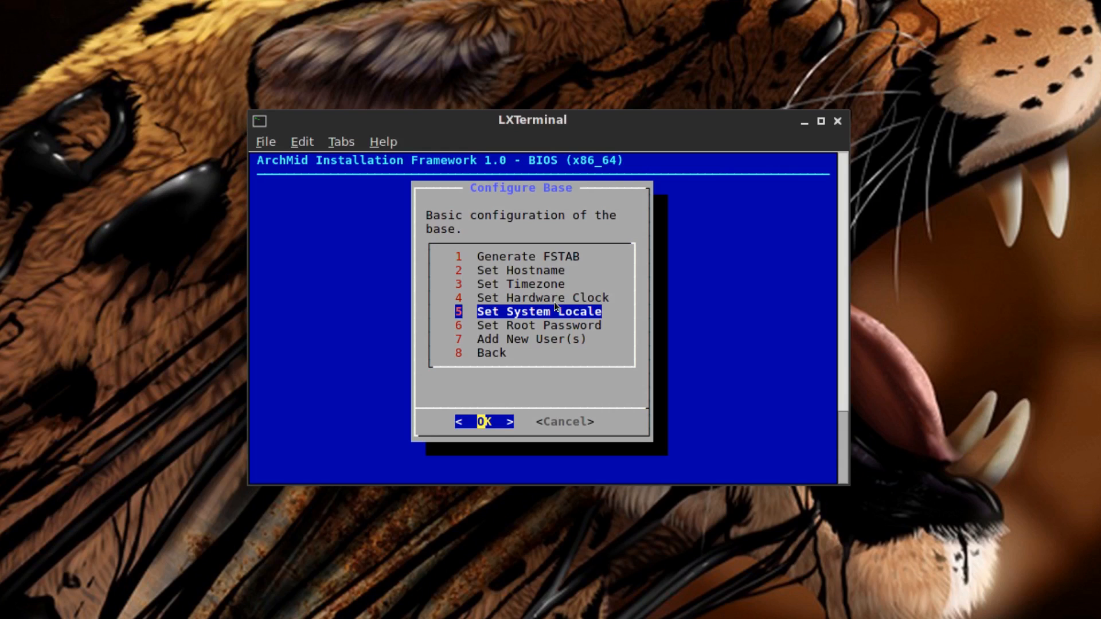
click(484, 422)
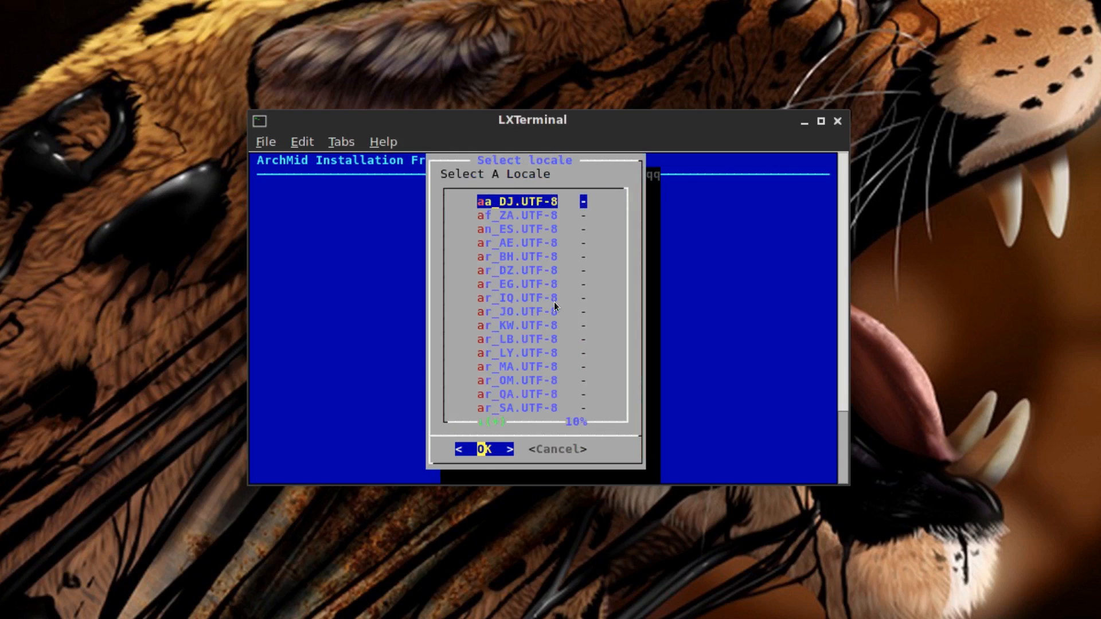
click(483, 450)
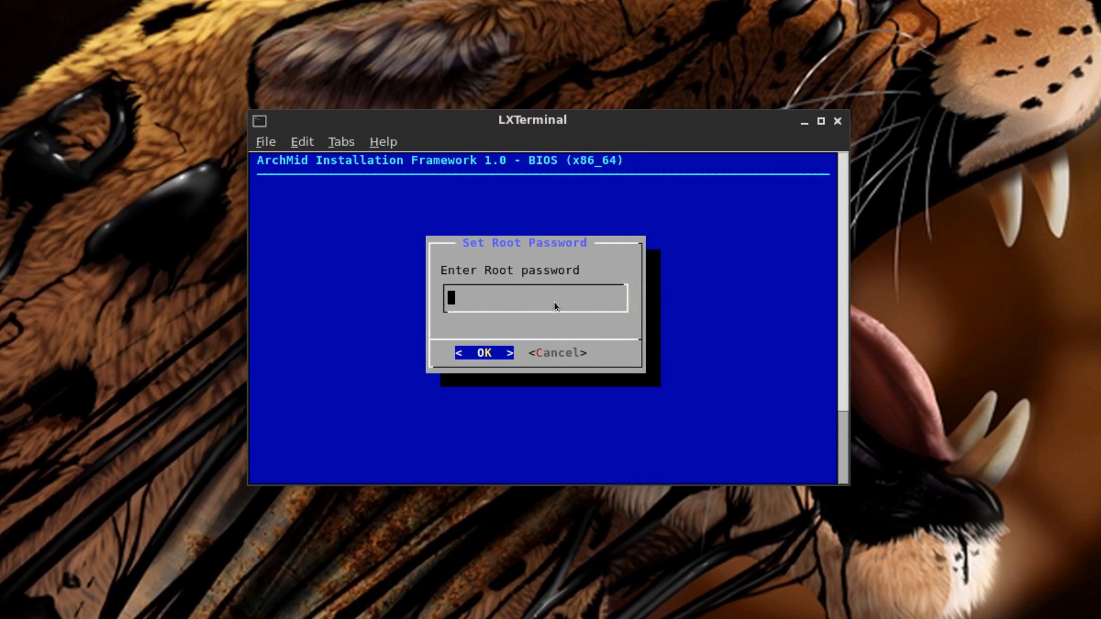
click(483, 354)
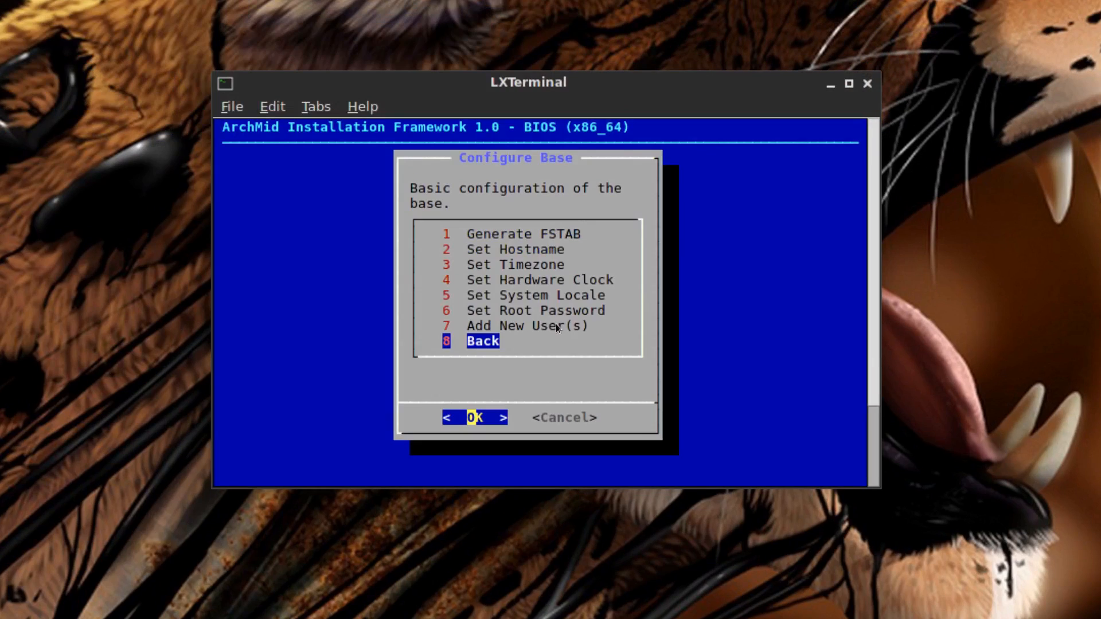
Leave Configure Base and open /etc/hosts from Review Configuration Files
click(473, 418)
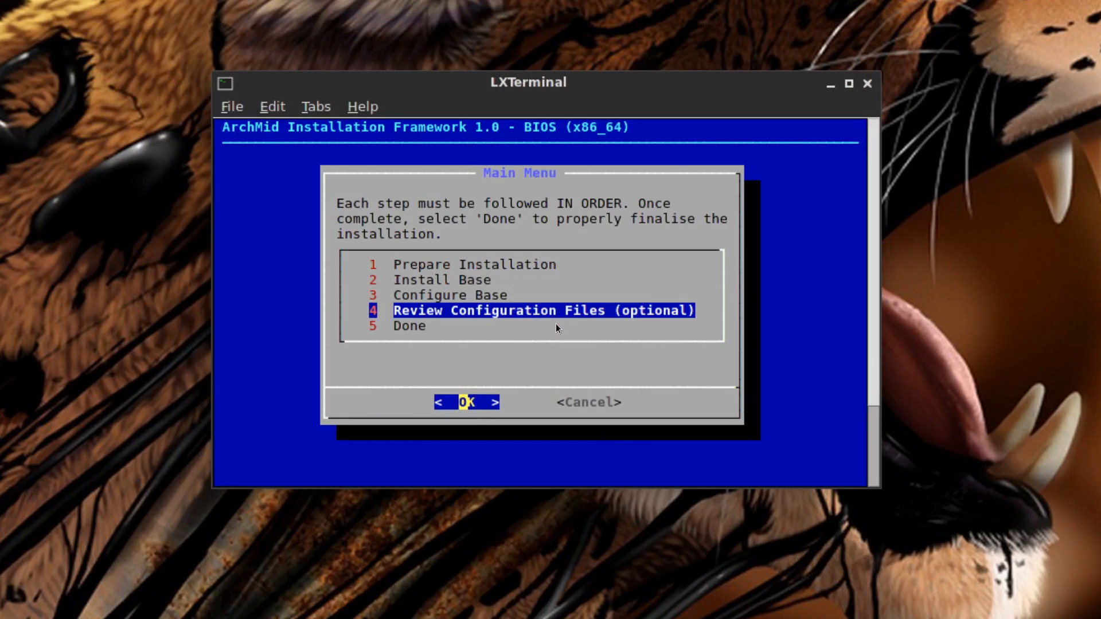
click(465, 402)
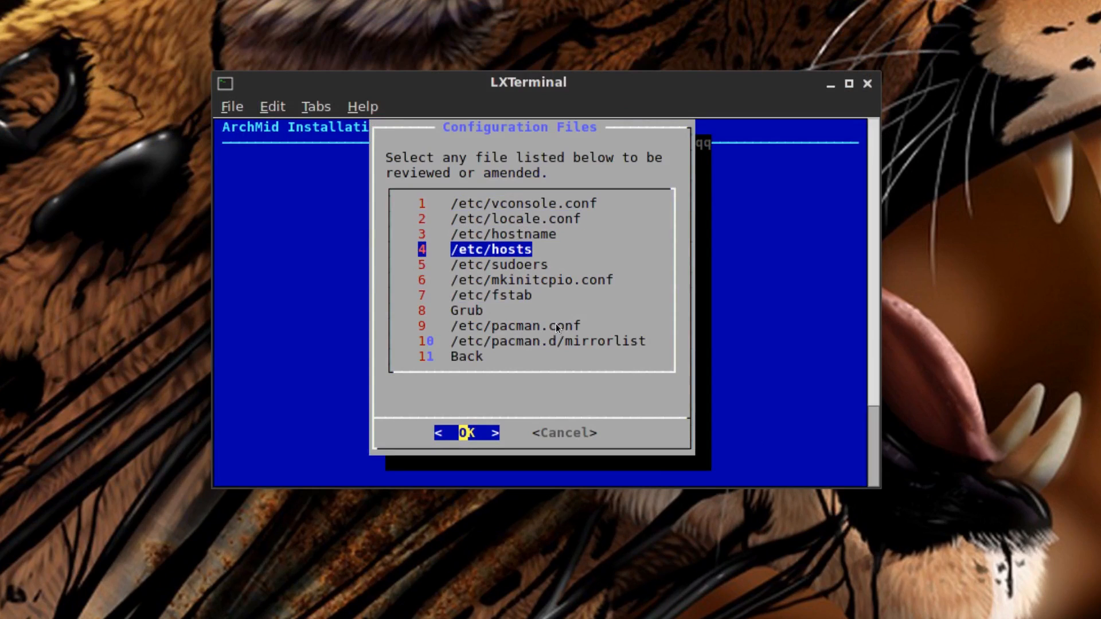
click(468, 434)
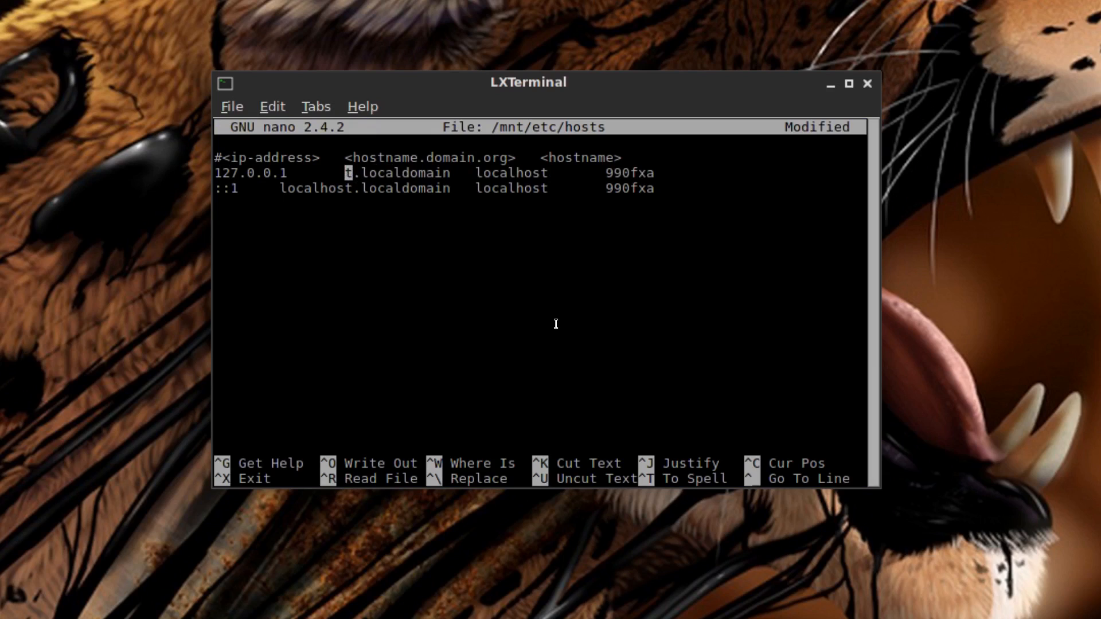
Edit the host entries to 990fxa and write the file to /mnt/etc/hosts
text(990fxa)
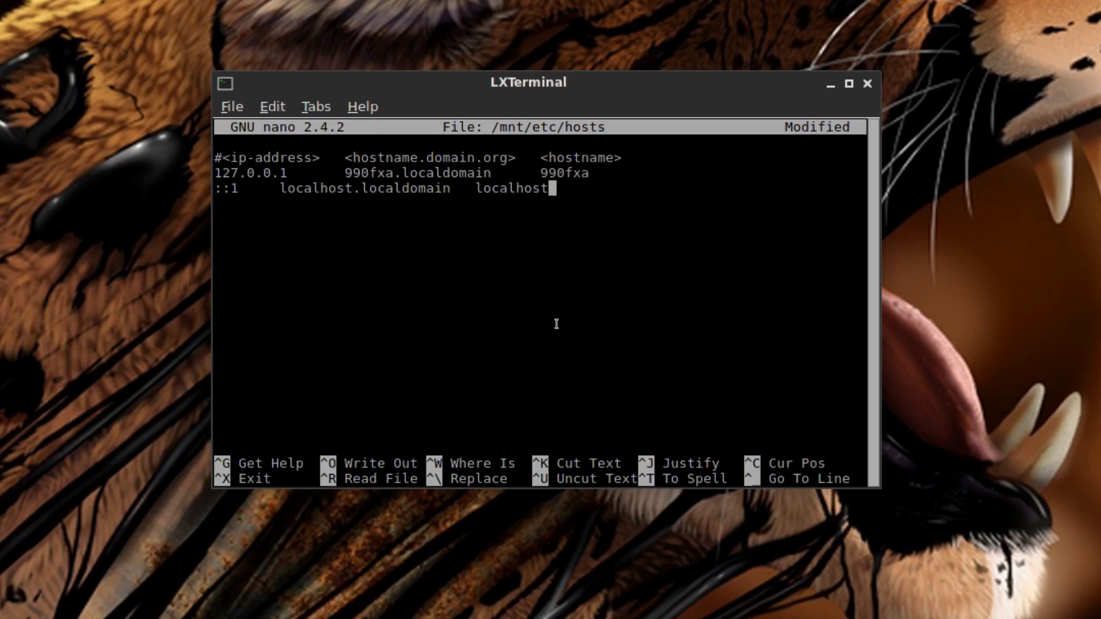
key(ctrl+o)
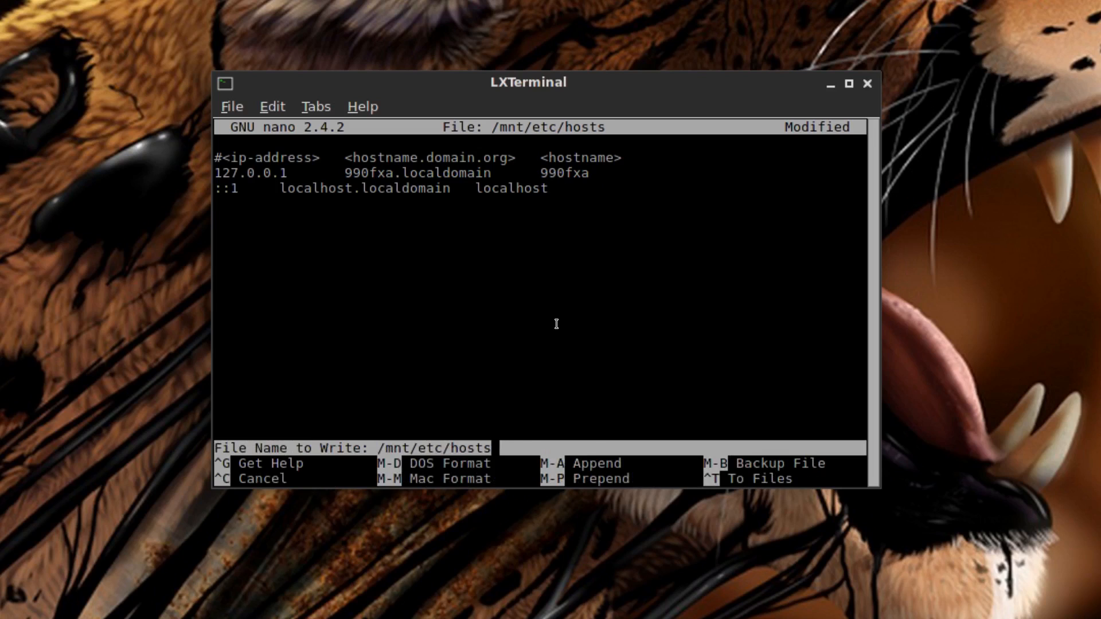
key(Enter)
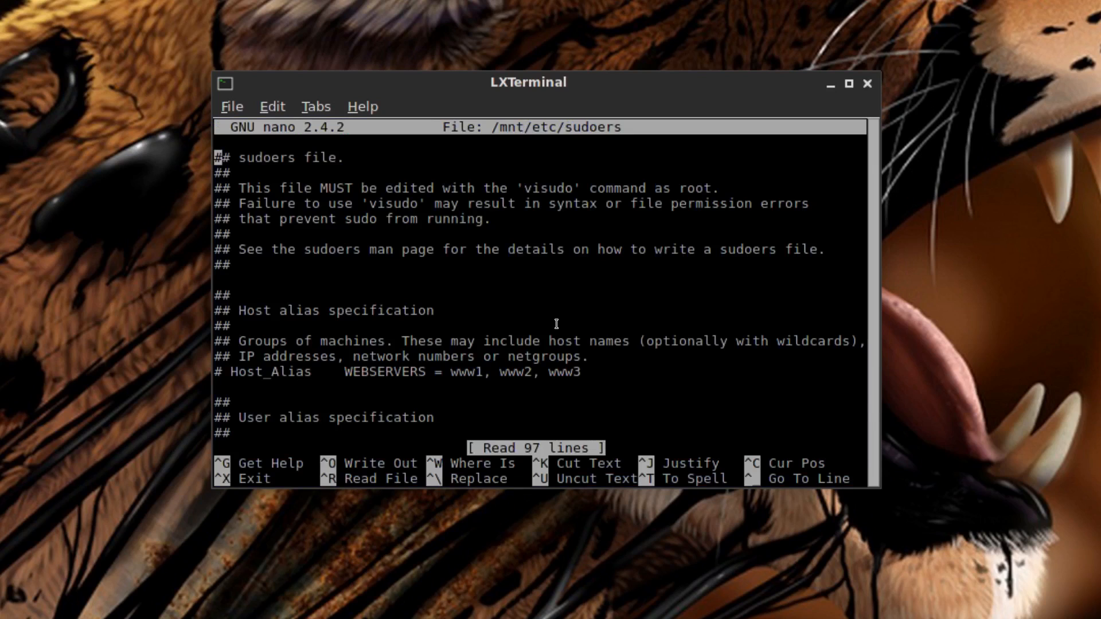
Comment out the password %wheel rule in favour of the NOPASSWD one and save sudoers
scroll(down, 3)
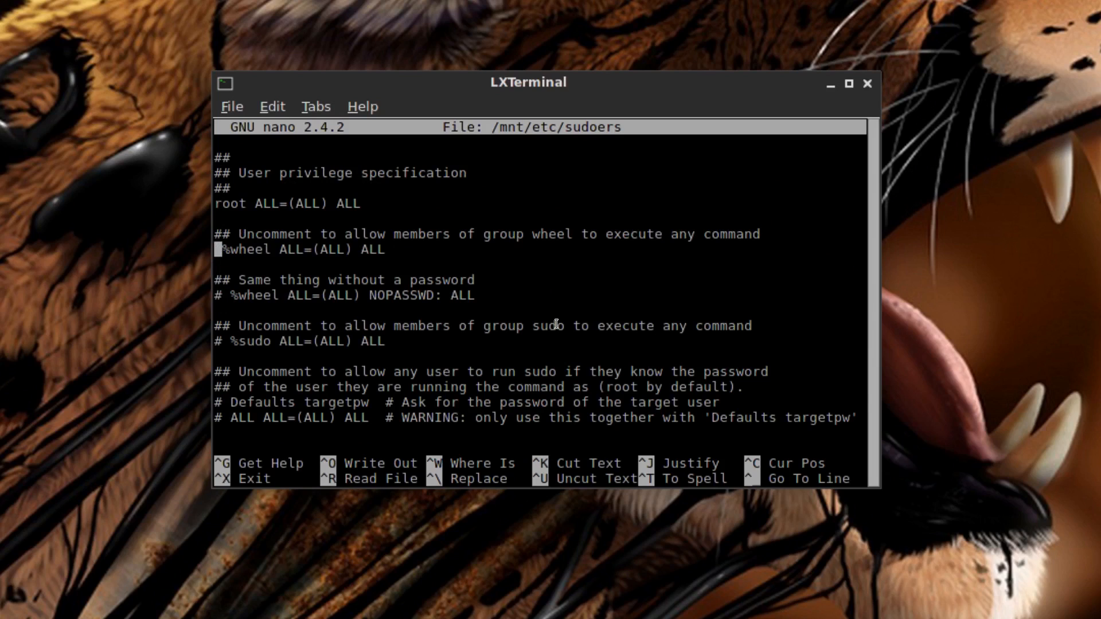
text(#)
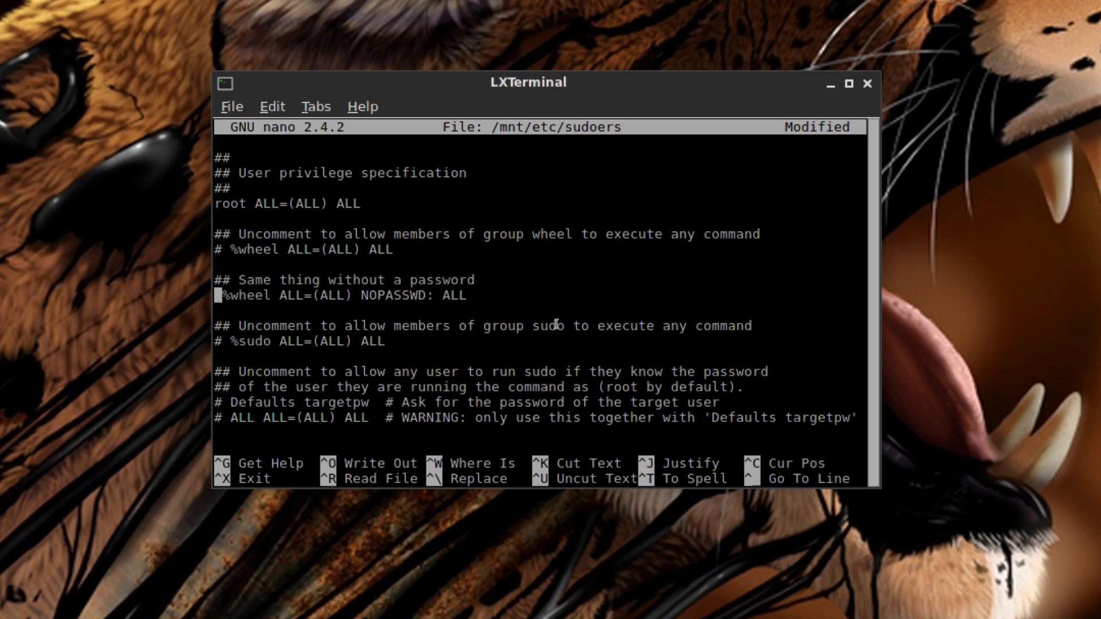
key(ctrl+o)
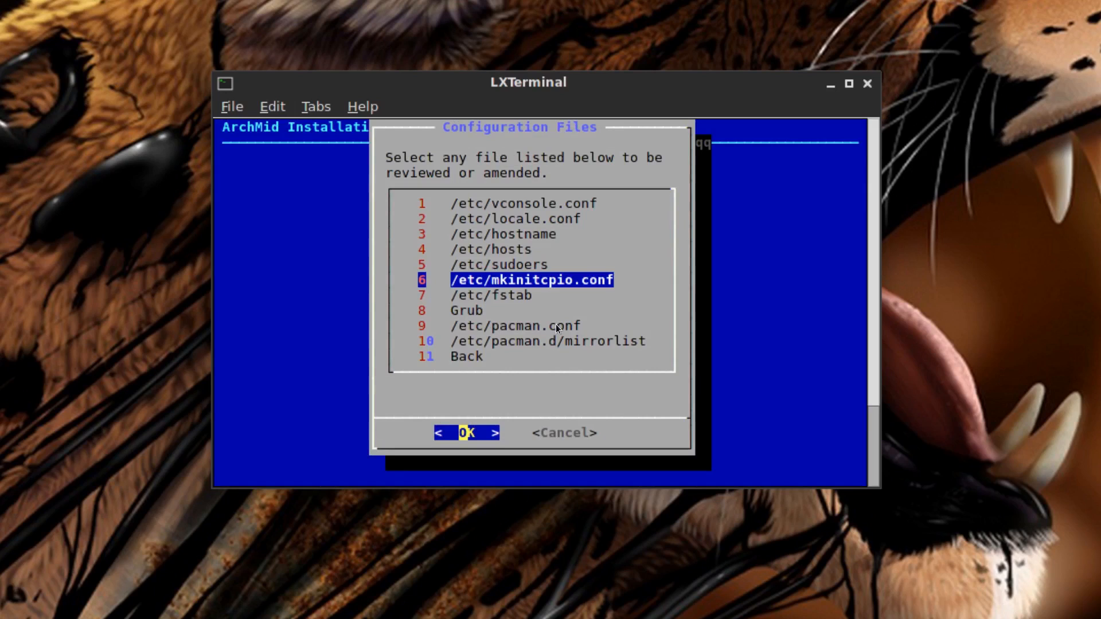
Choose Back in the configuration file list to return to the main menu
key(Down)
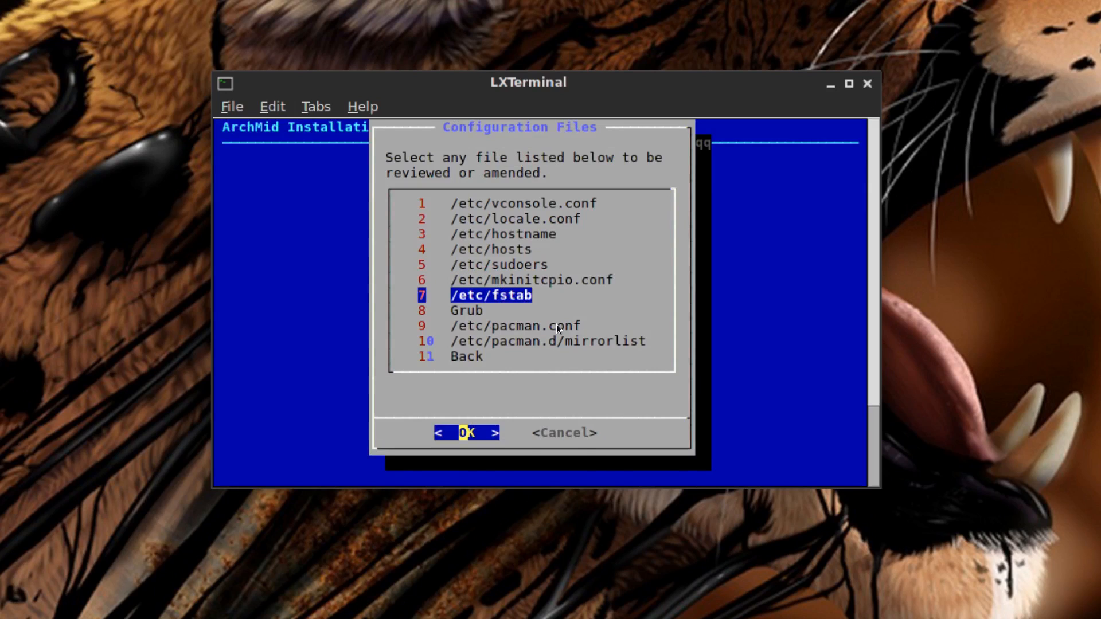
click(468, 432)
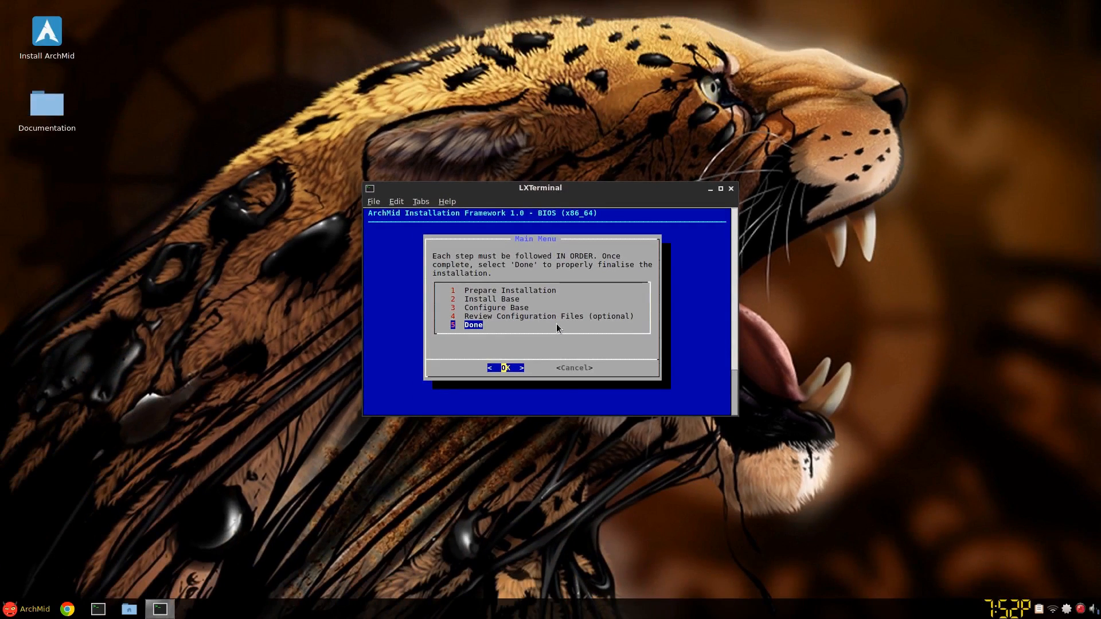
Choose Done in the Main Menu and confirm Yes to close the installer
click(506, 367)
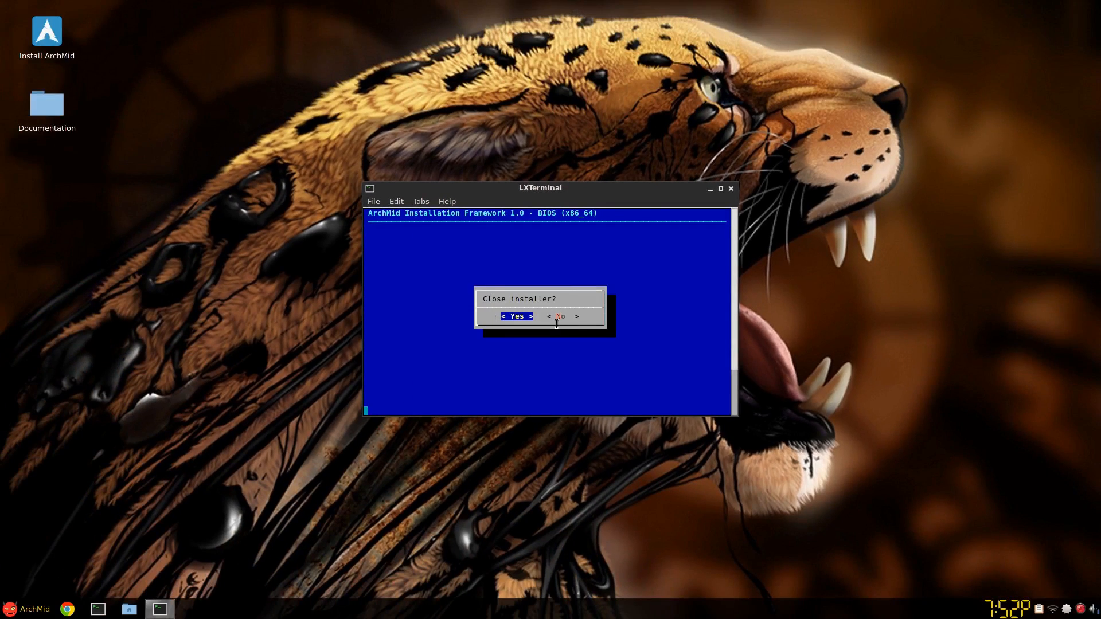
click(516, 317)
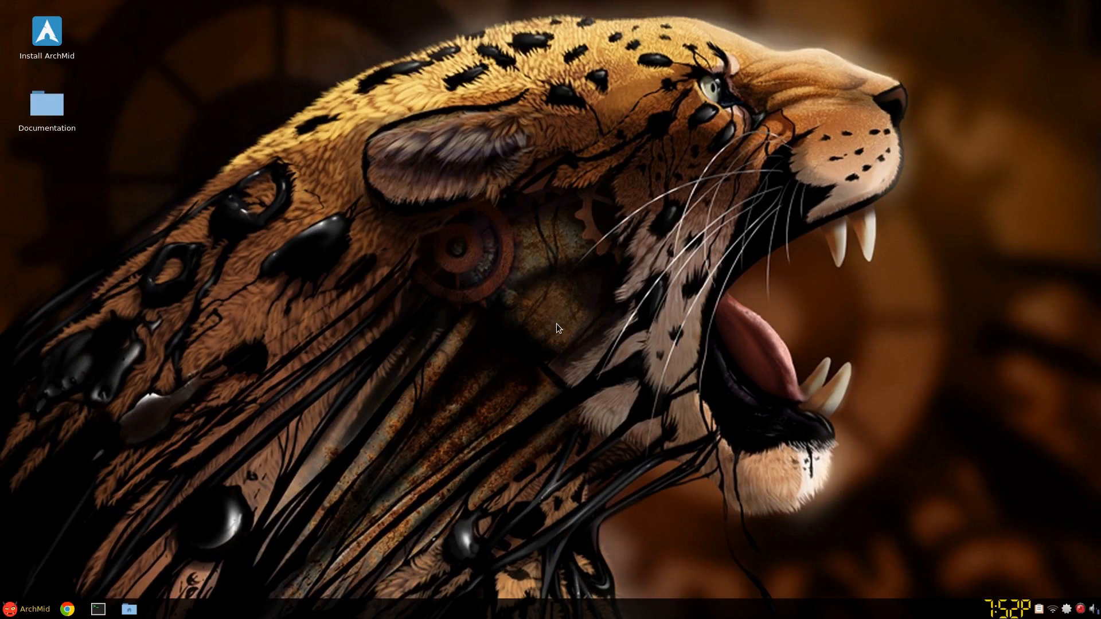